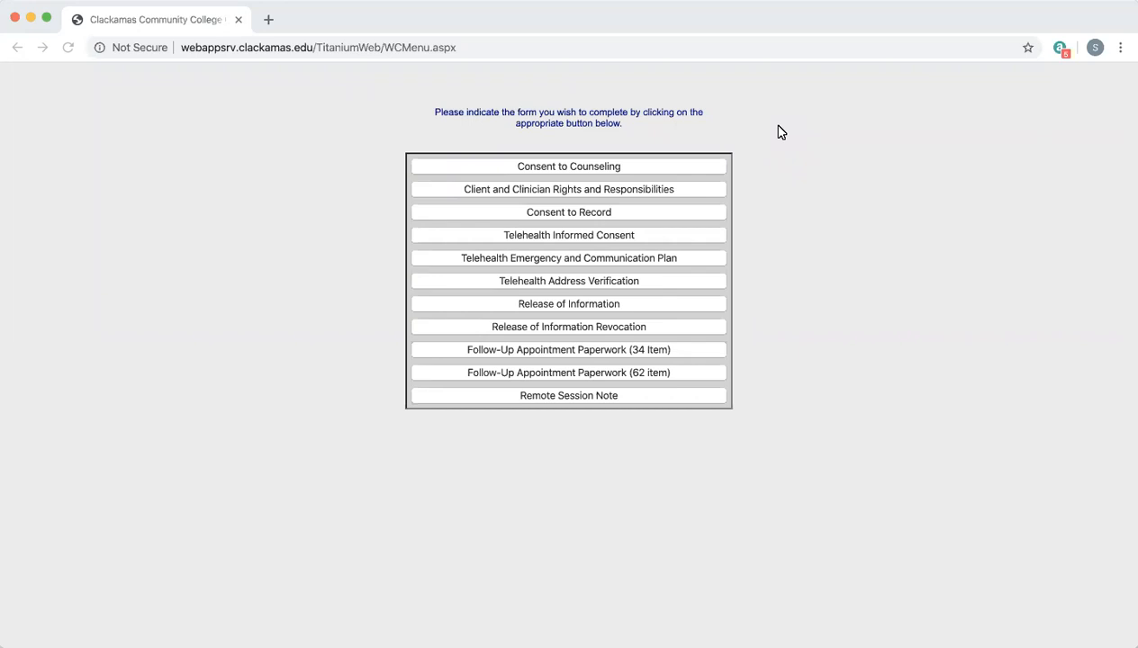
pyautogui.moveTo(587, 312)
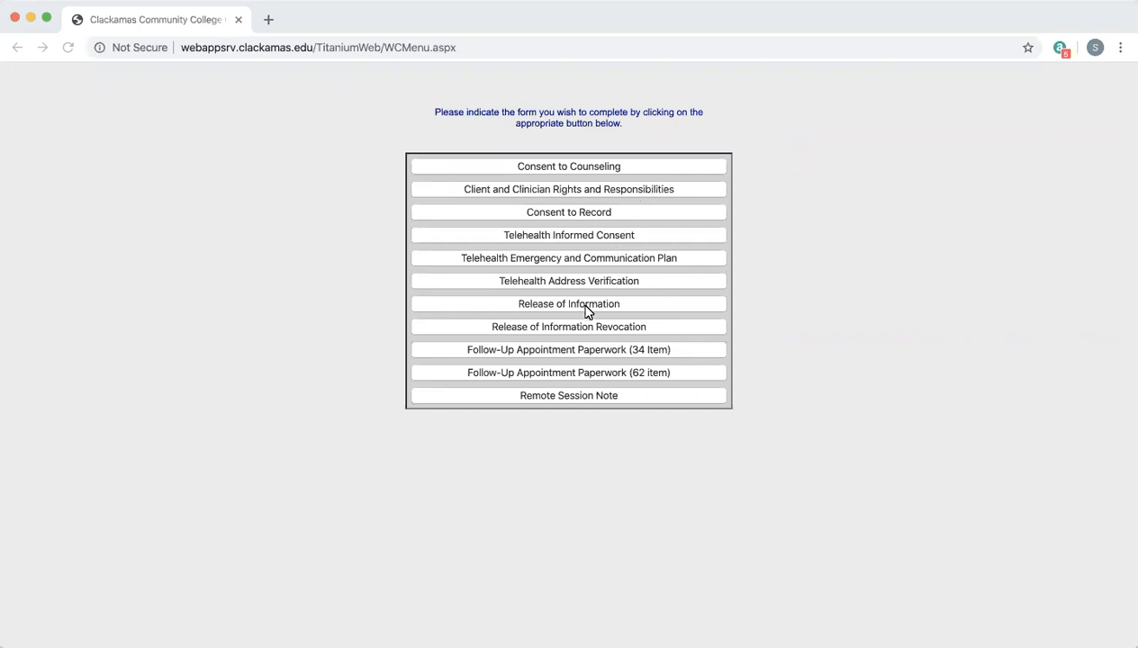
# - Choose Release of Information from the counseling form menu
pyautogui.click(569, 303)
pyautogui.write('S')
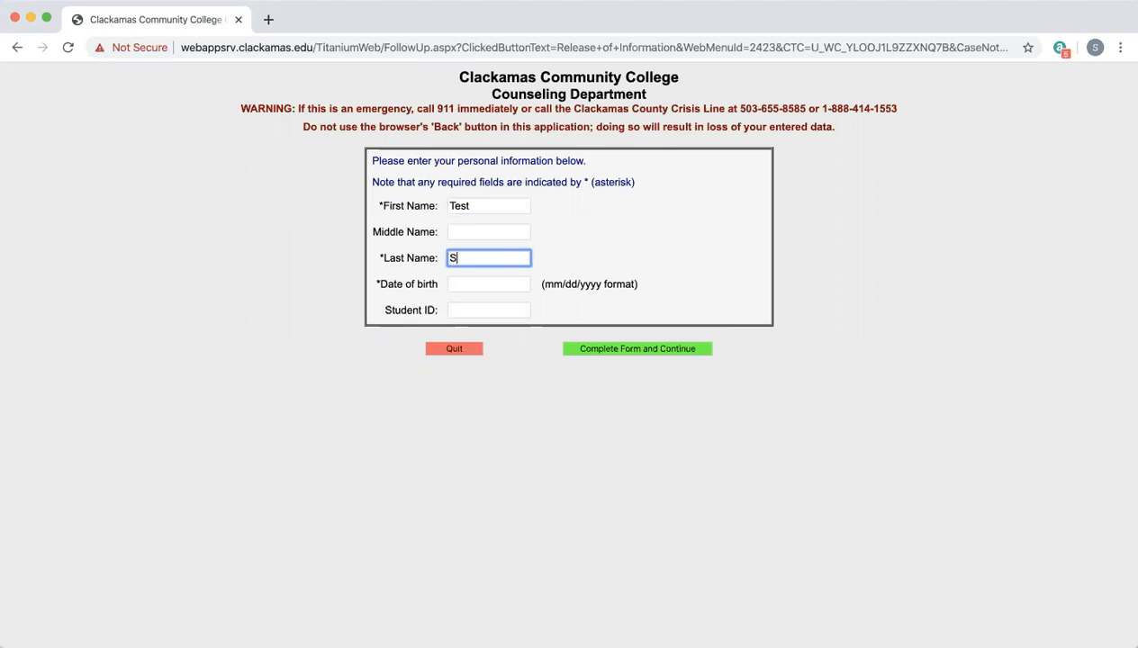
# - Enter the date of birth 01/01/1991
pyautogui.click(490, 285)
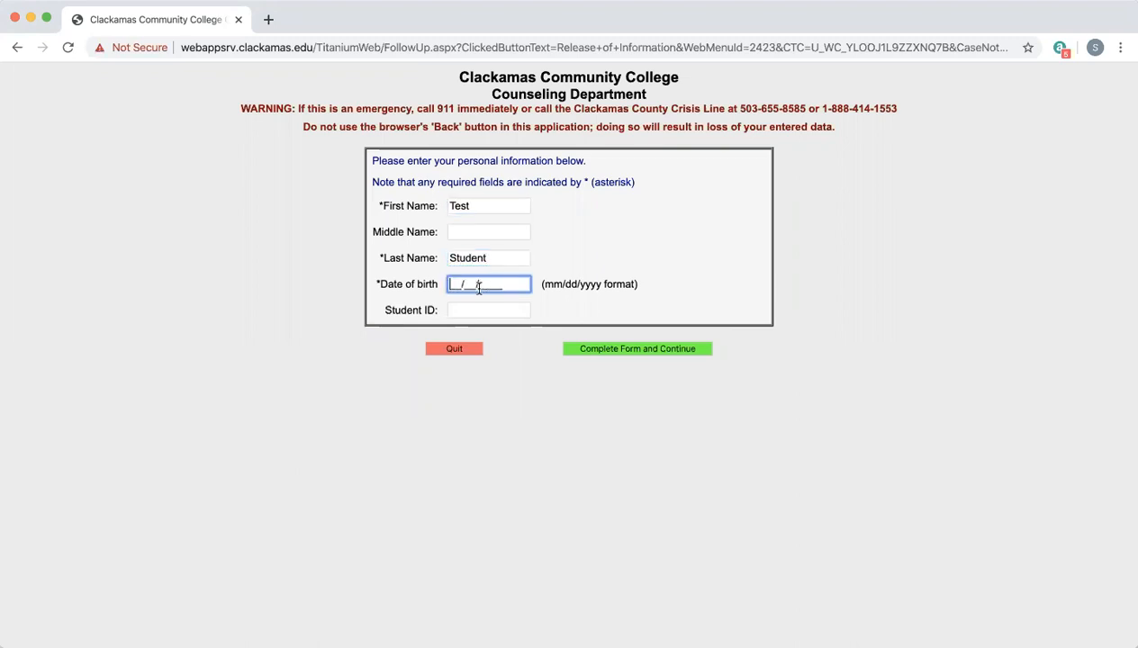
pyautogui.write('0')
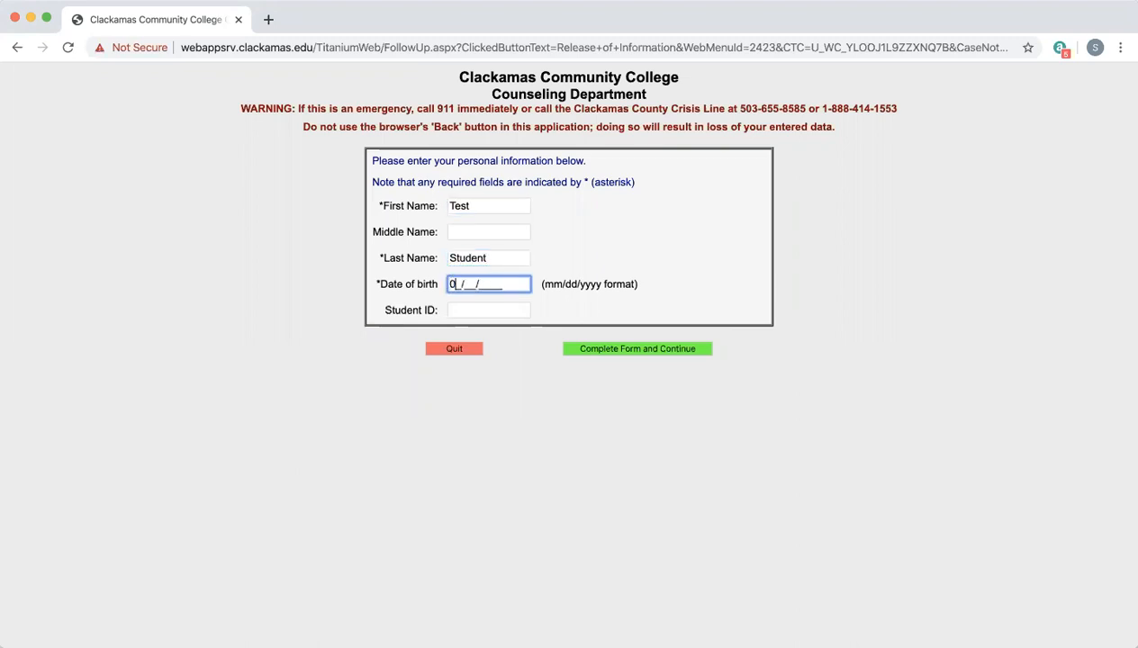
pyautogui.write('1/01/')
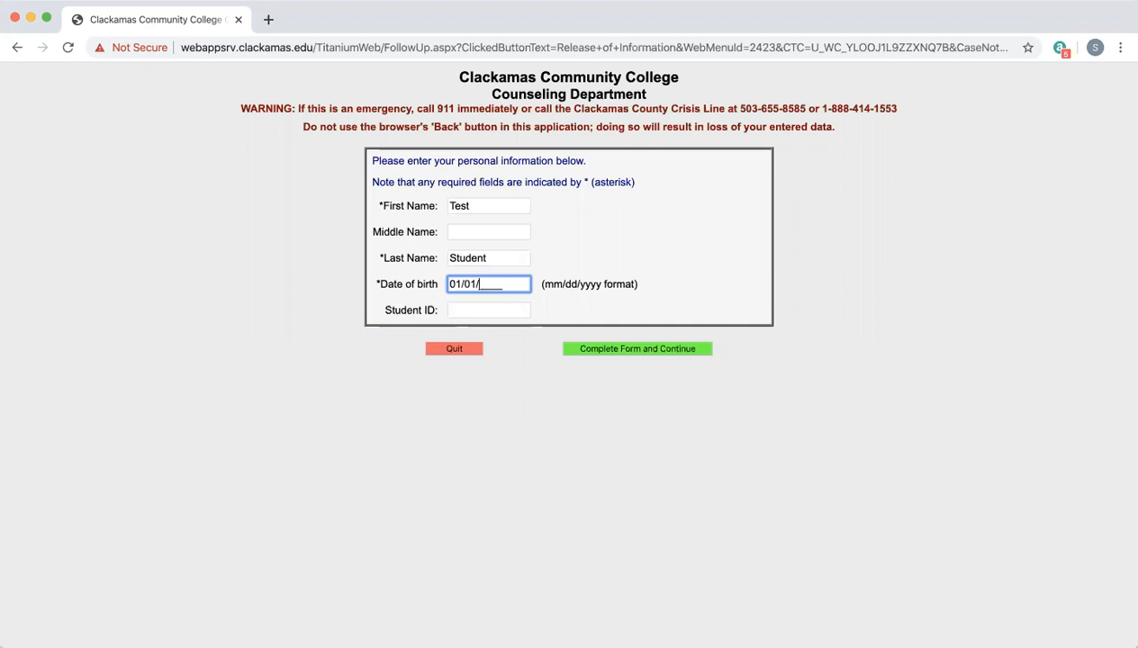
pyautogui.write('1991')
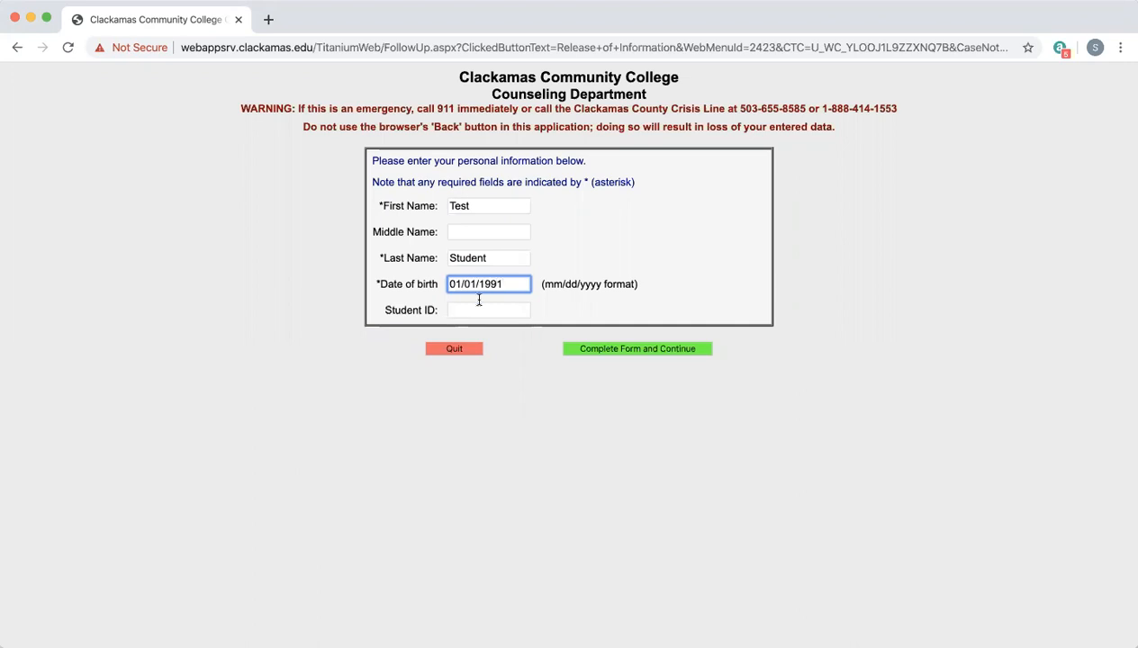
# - Enter student ID 000000 and submit the personal details to continue
pyautogui.click(490, 310)
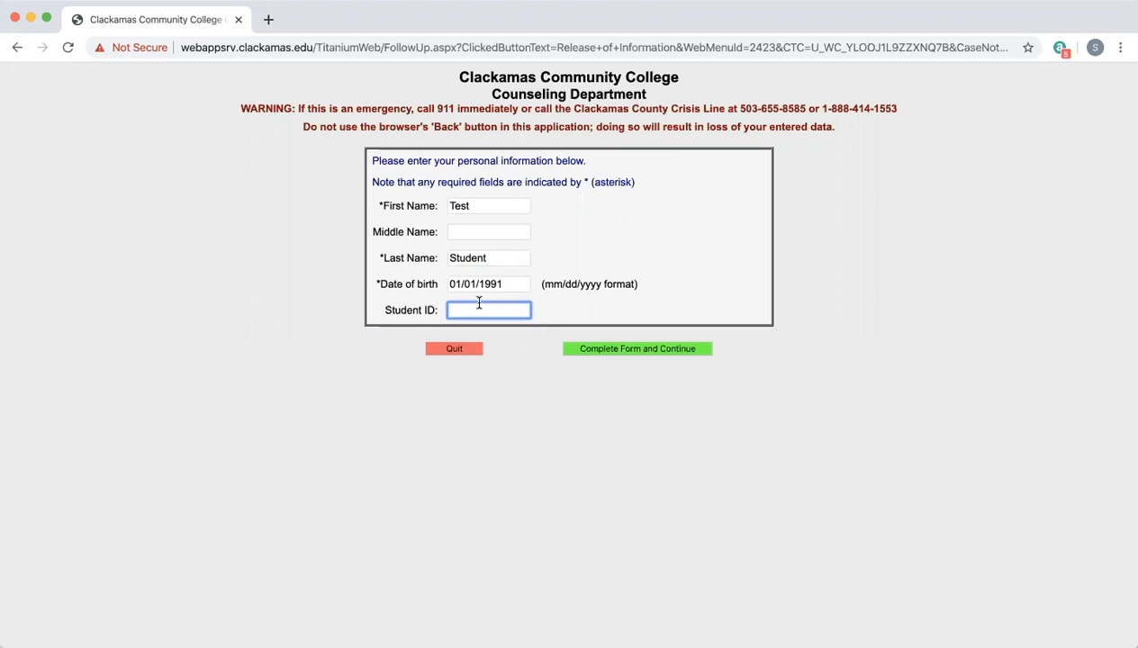
pyautogui.write('000')
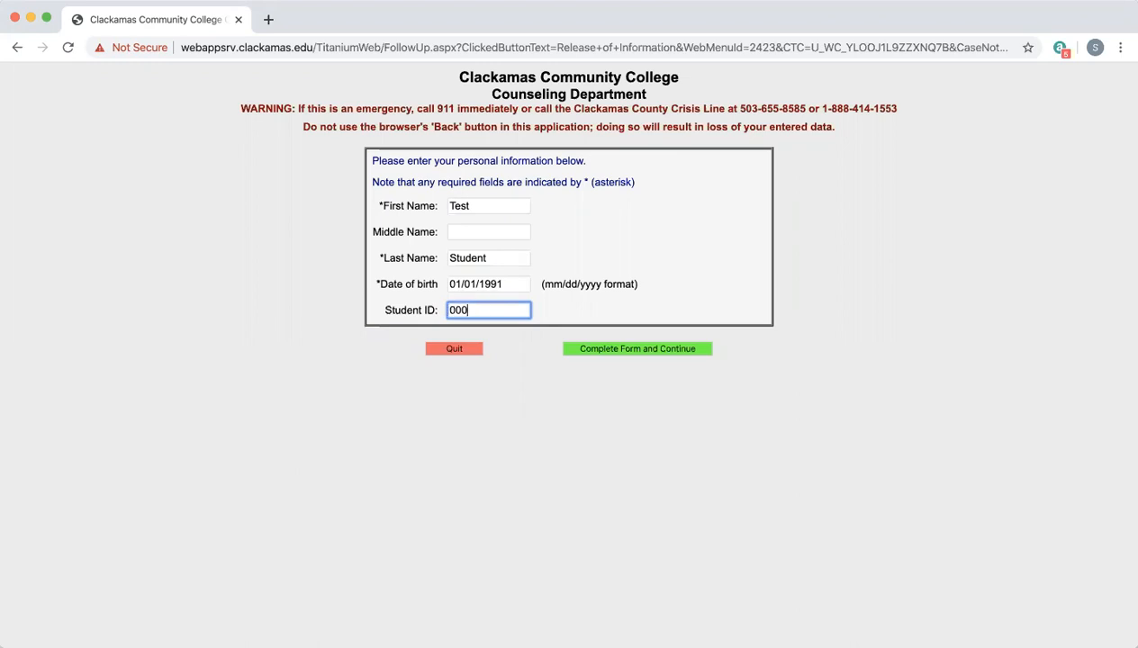
pyautogui.click(638, 350)
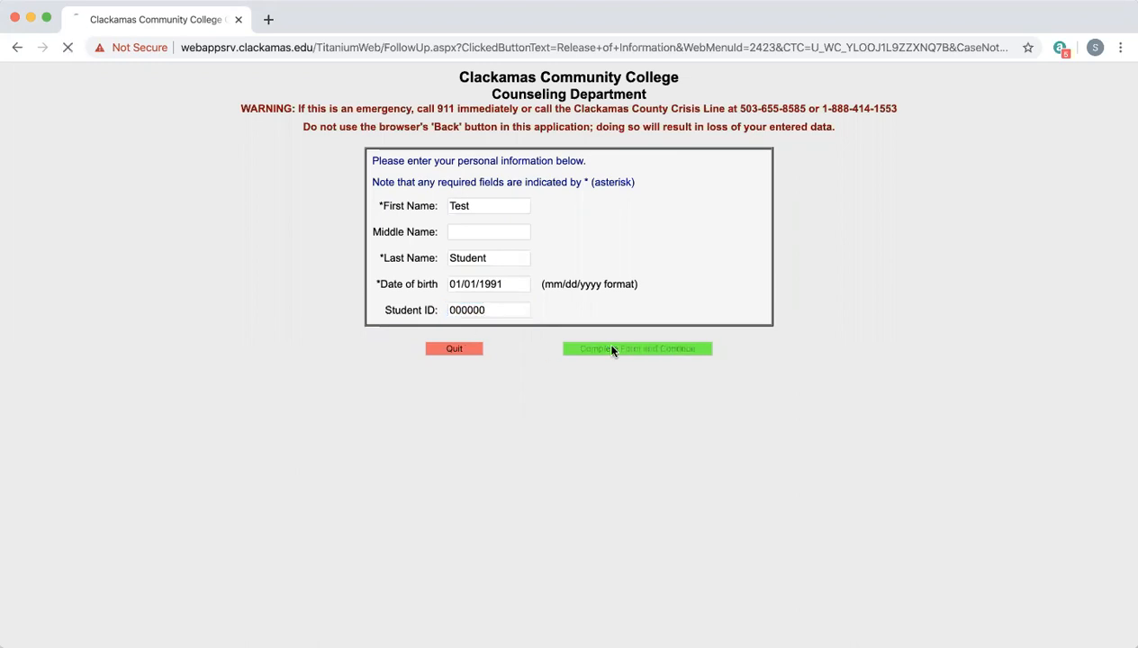
pyautogui.click(637, 349)
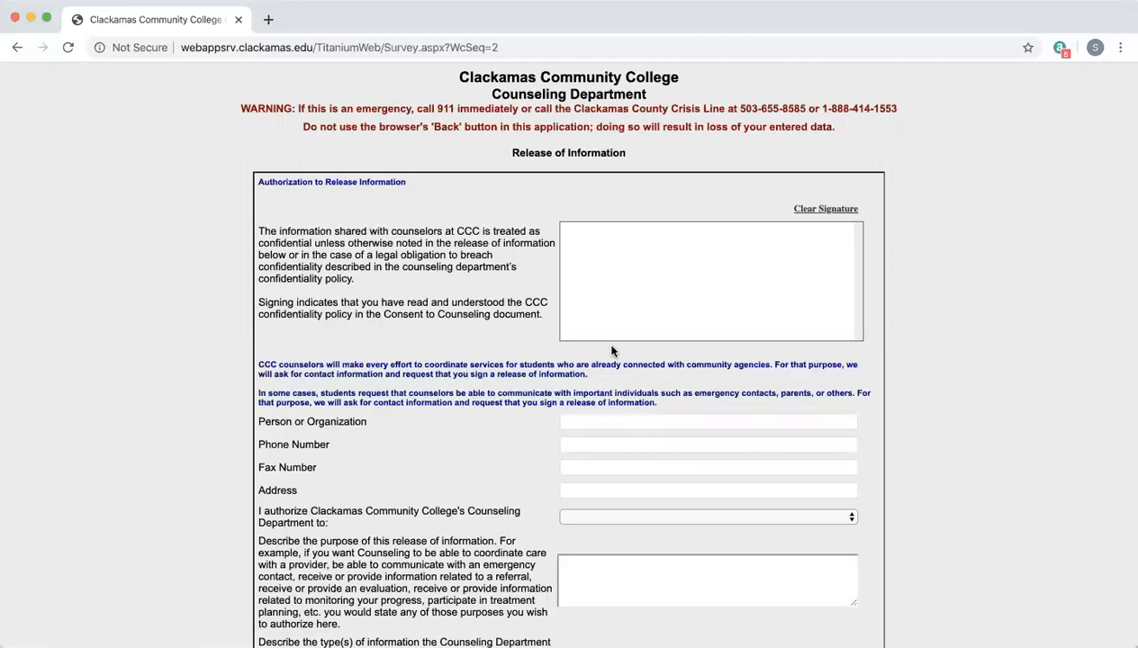
# - Scribble an initial signature on the authorization pad, then clear it
pyautogui.click(573, 317)
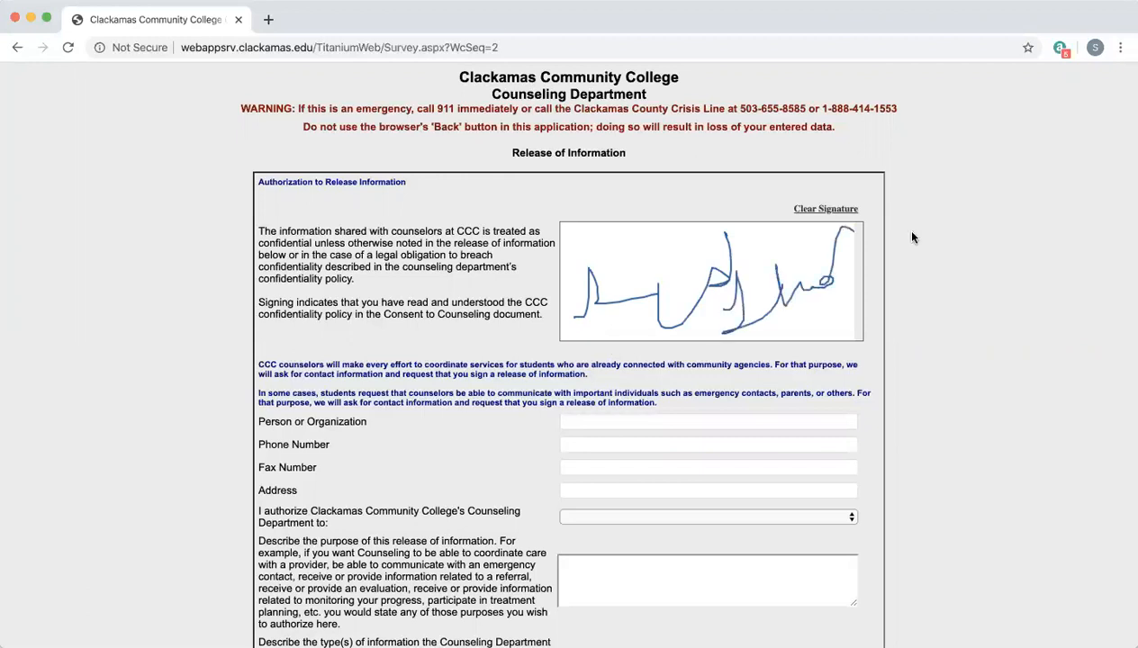
pyautogui.click(825, 209)
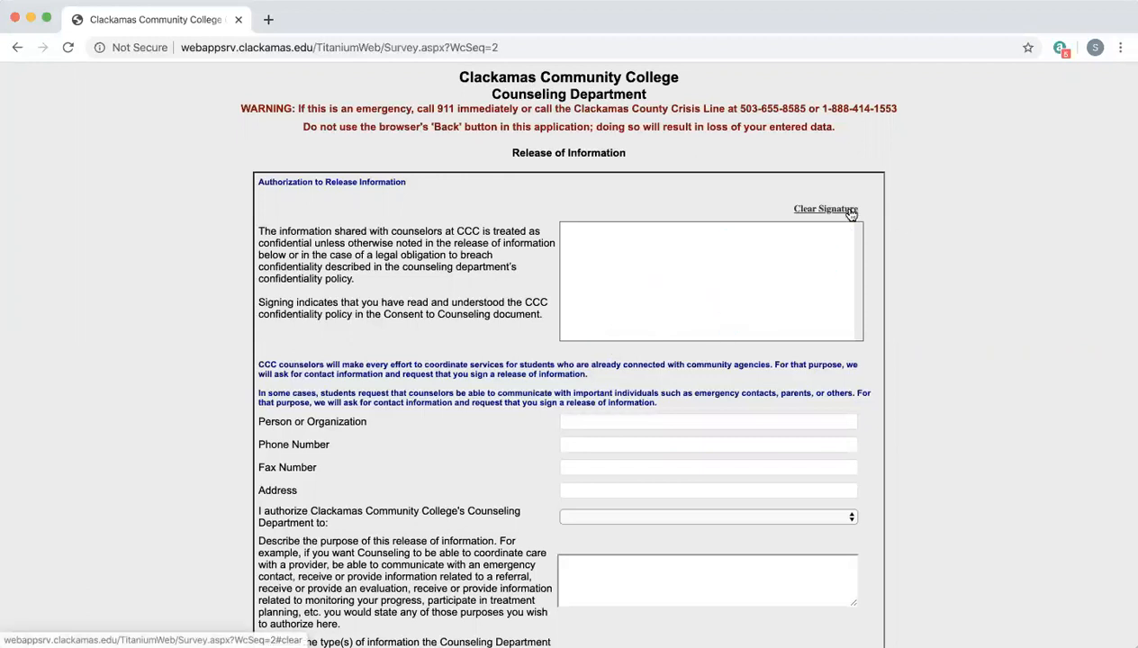
# - Handwrite 'test student' as the release authorization signature
pyautogui.moveTo(594, 238); pyautogui.dragTo(584, 321)
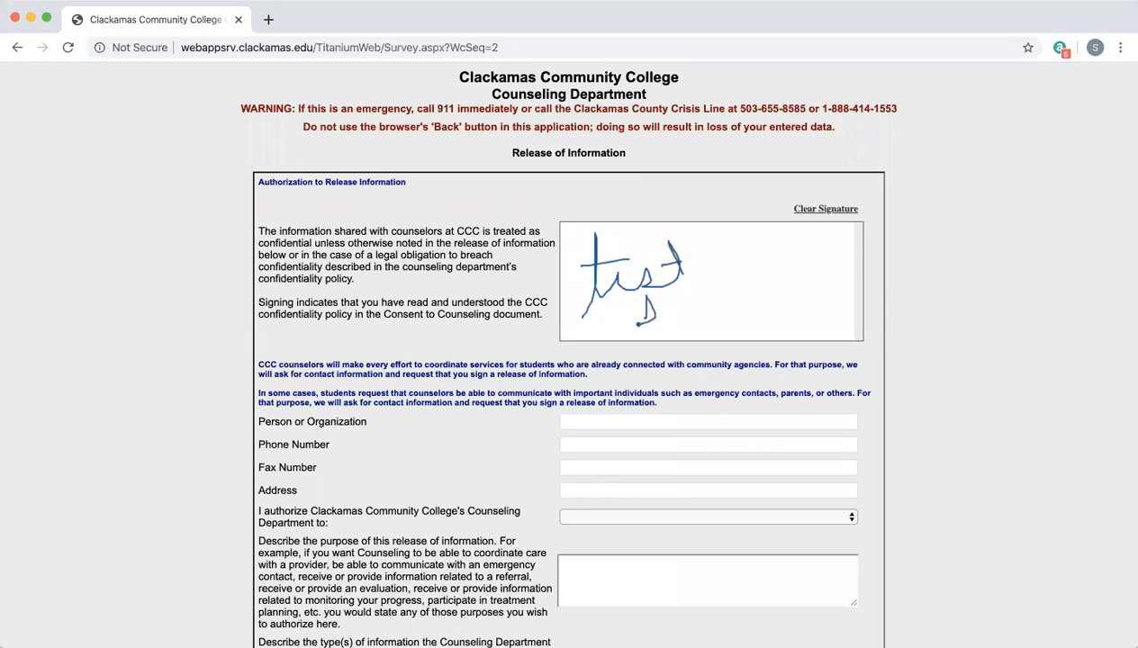
pyautogui.moveTo(634, 322); pyautogui.dragTo(742, 292)
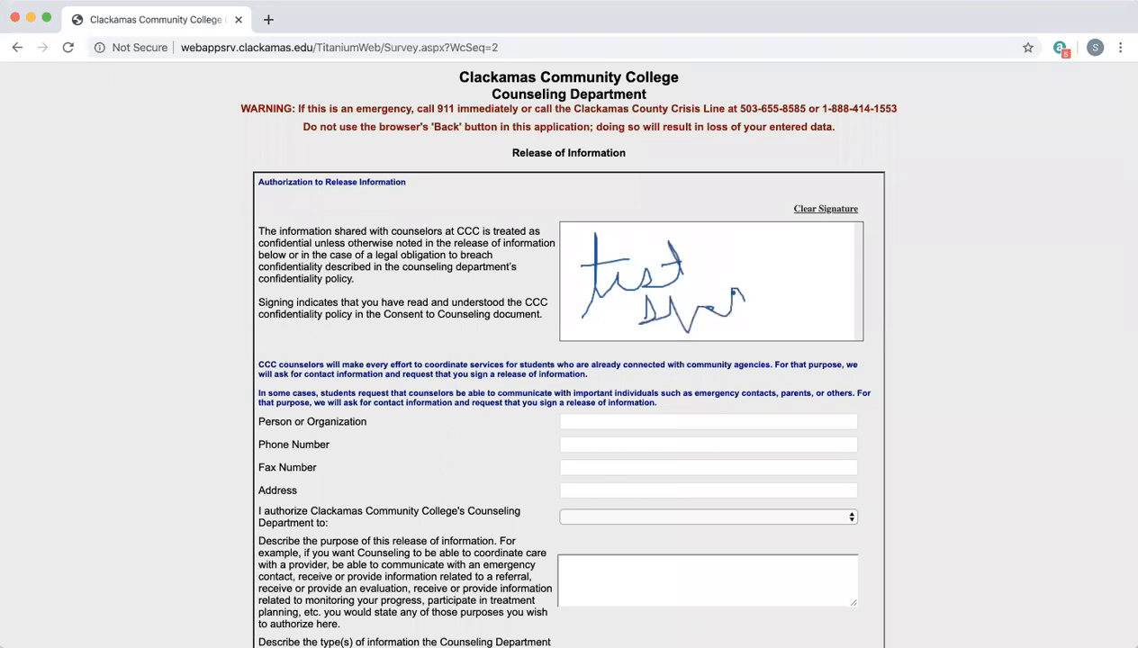
pyautogui.moveTo(735, 297); pyautogui.dragTo(807, 261)
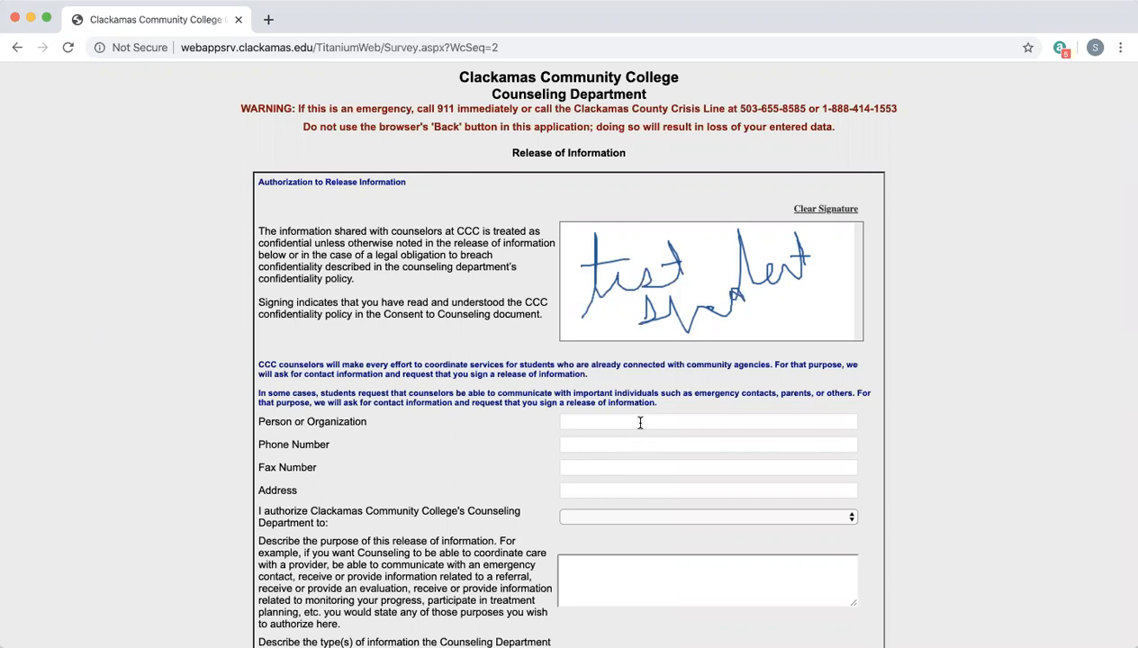
# - Name the recipient as Jane Doe, Providence Medical
pyautogui.click(708, 422)
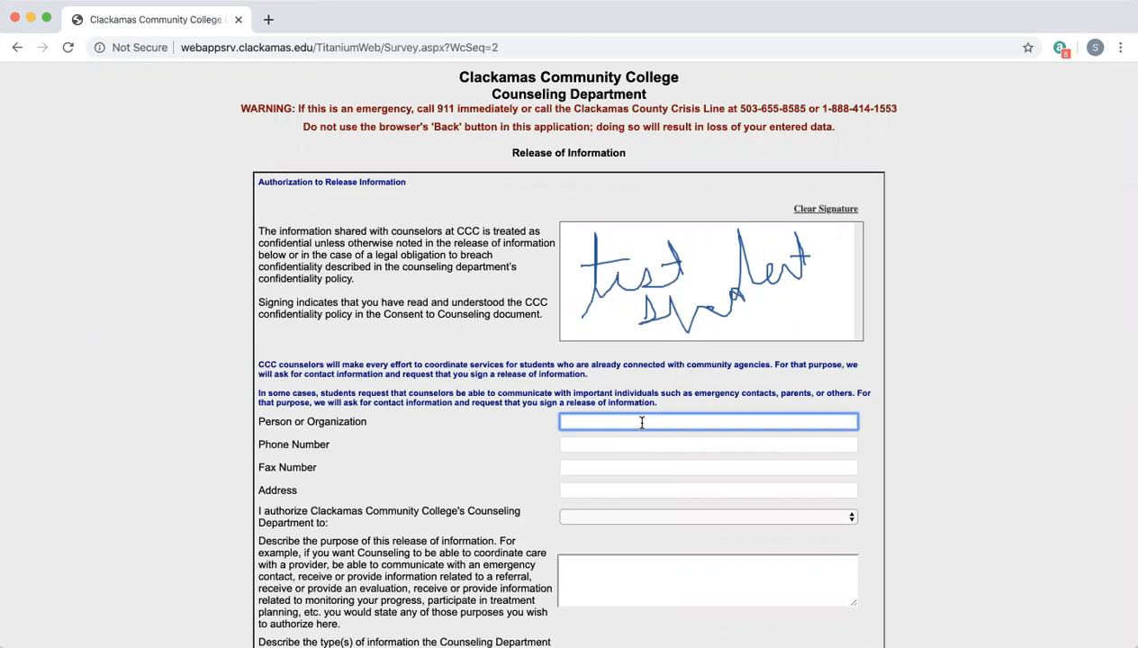
pyautogui.write('J')
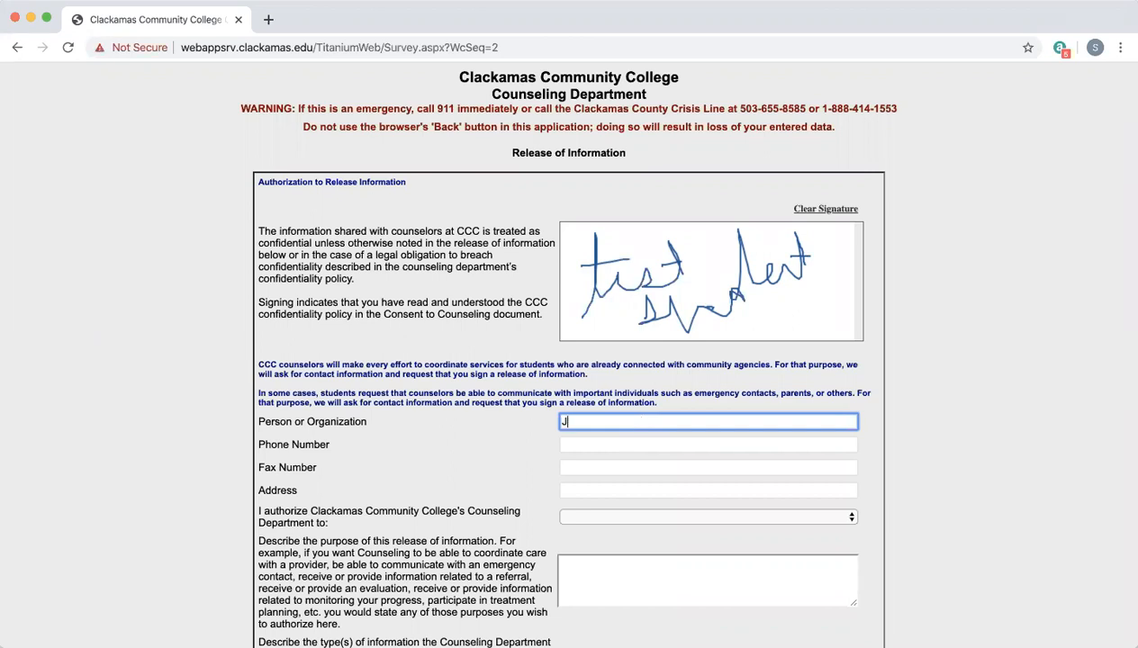
pyautogui.write('ane Doe')
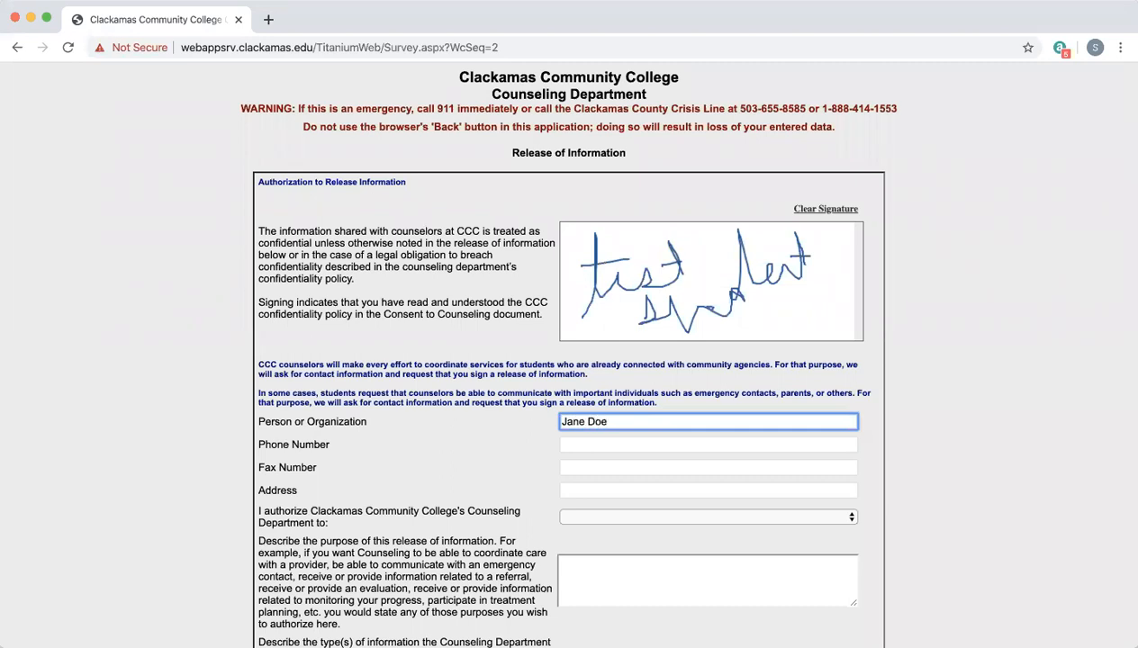
pyautogui.write(', Providence Medical')
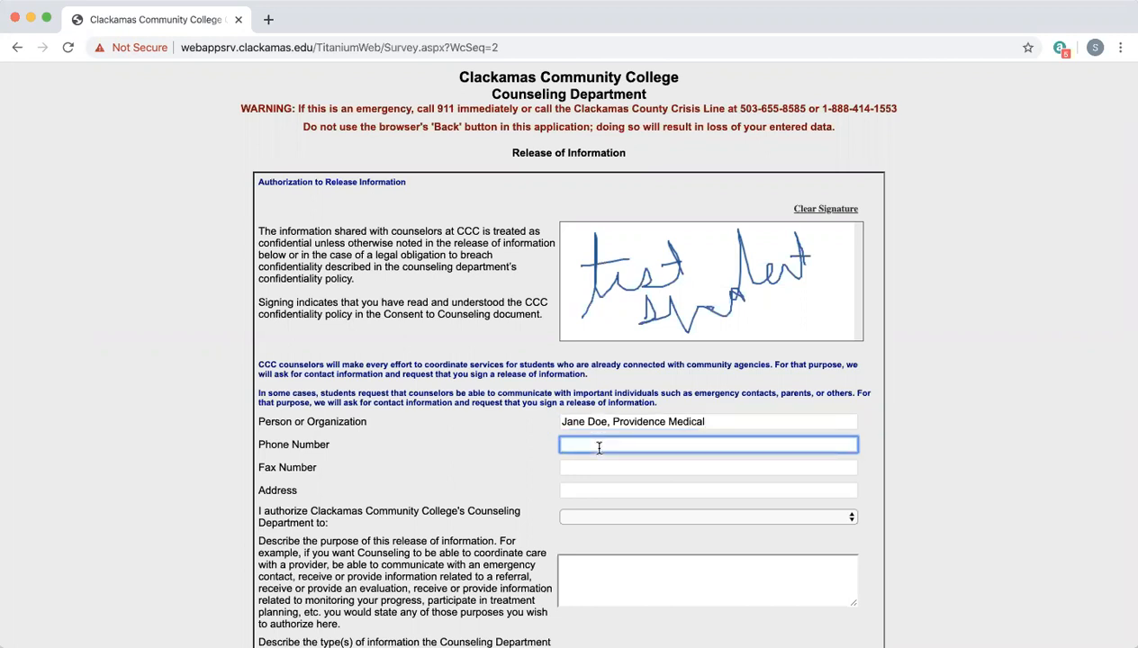
pyautogui.write('50')
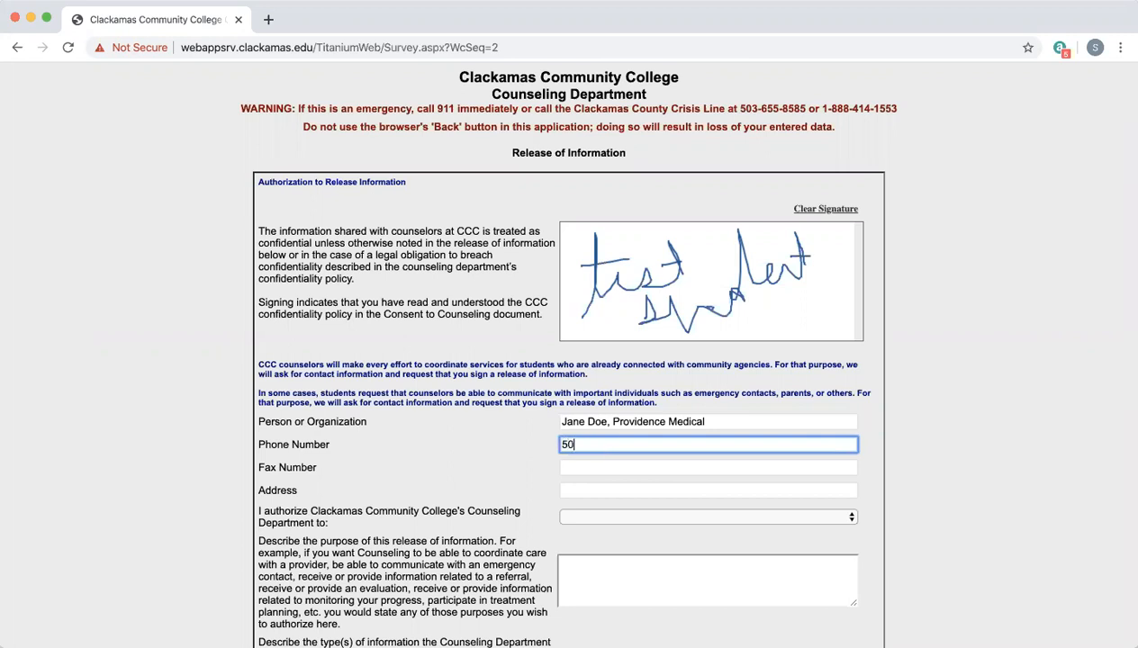
pyautogui.write('3-555-')
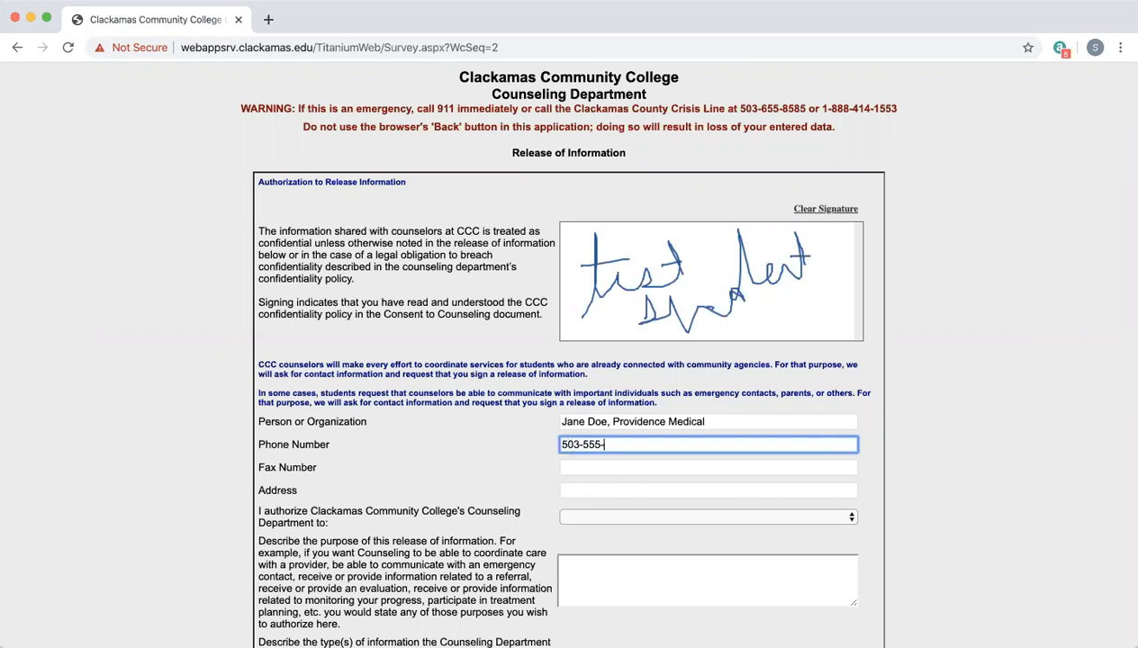
pyautogui.write('5555')
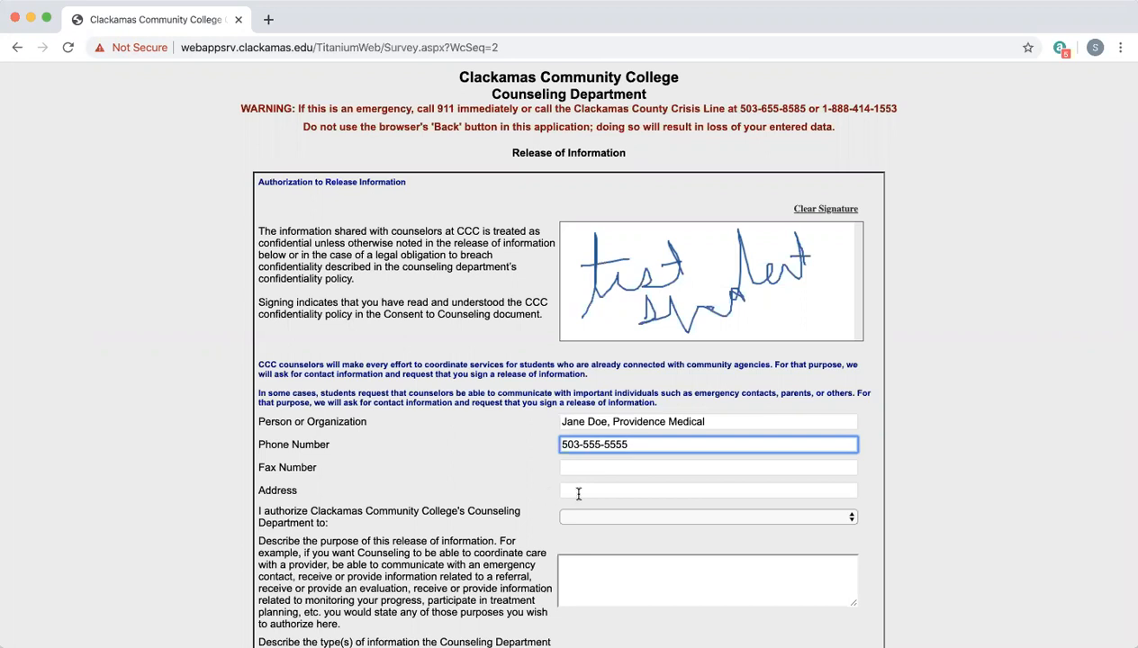
pyautogui.write('123')
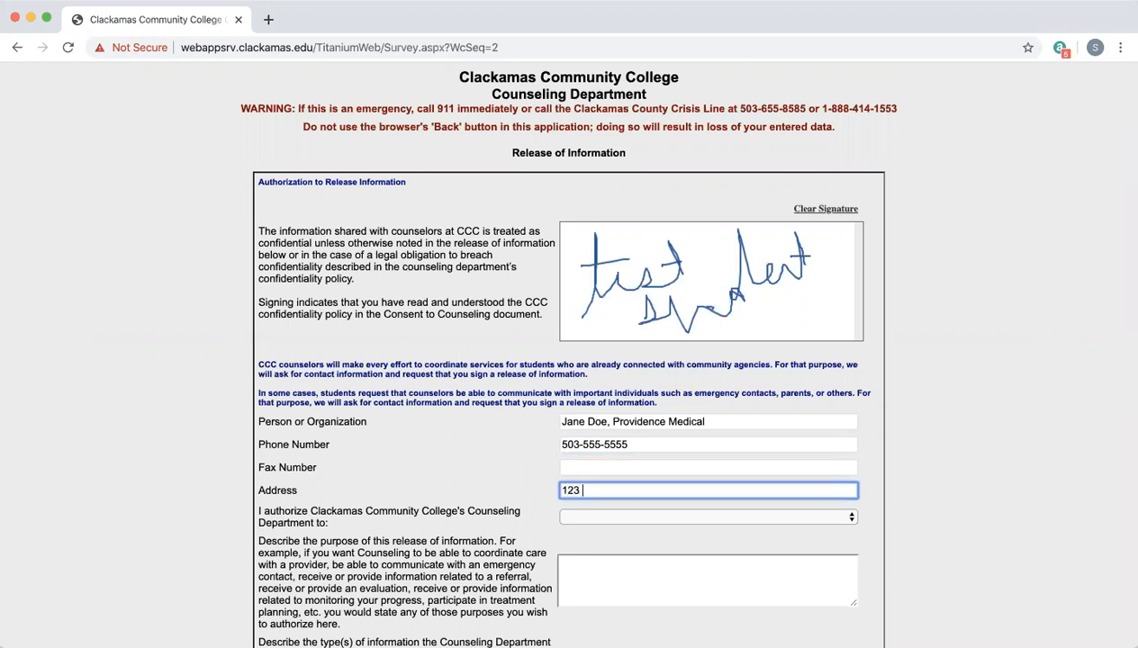
pyautogui.write('SE 13')
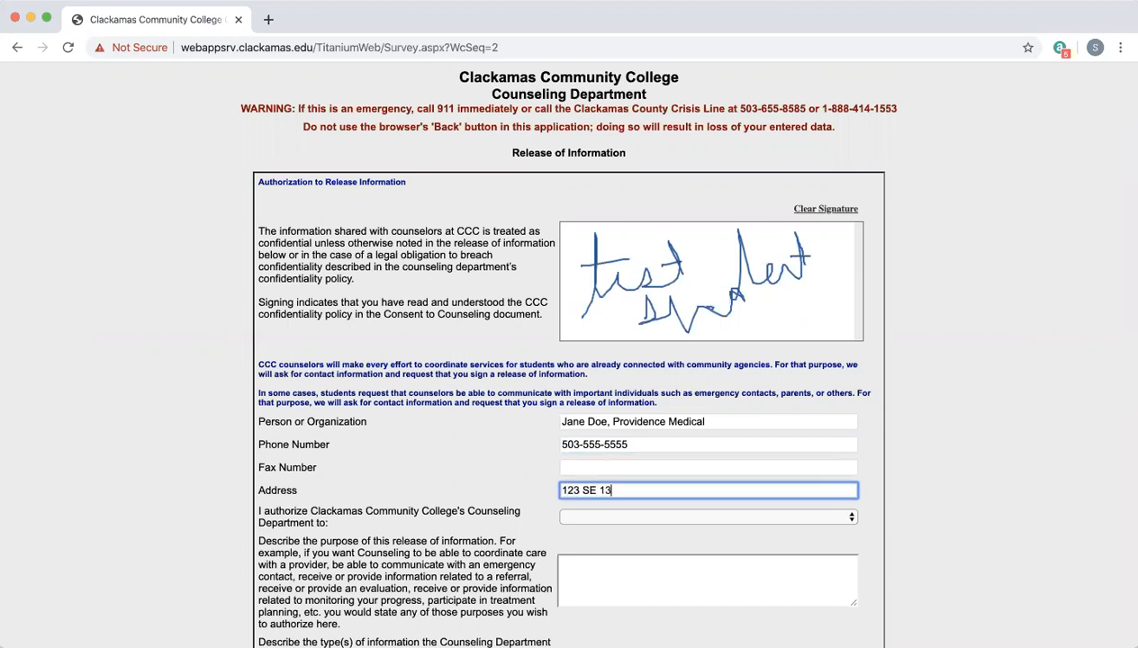
pyautogui.write('th Oregon')
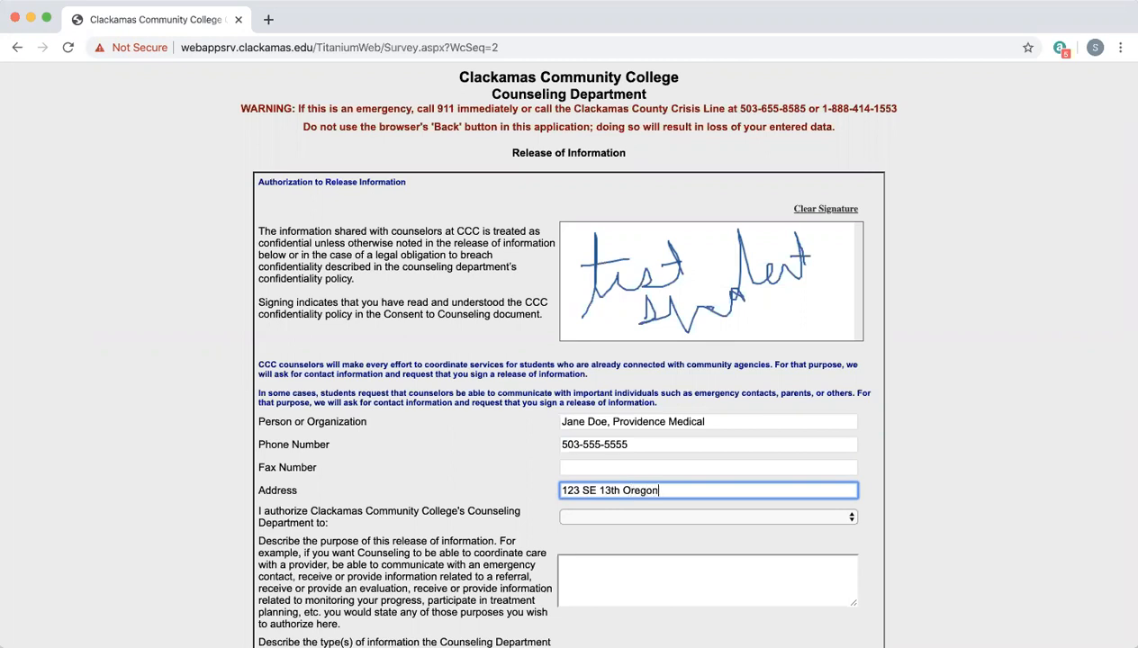
pyautogui.write('City, Oregon')
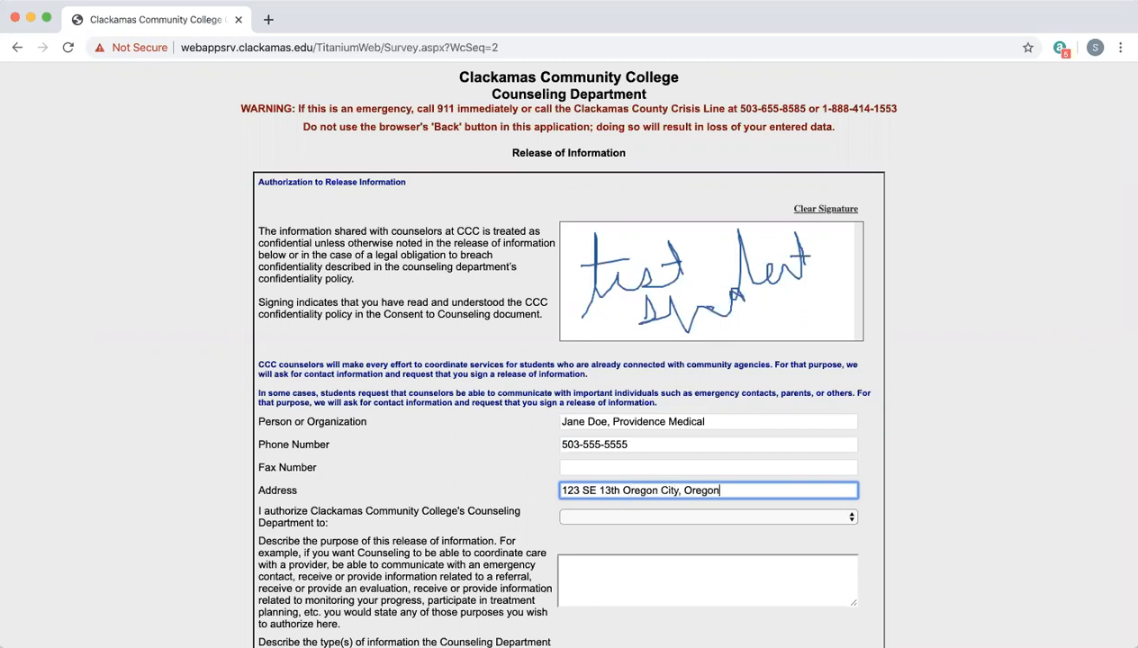
pyautogui.write('07045')
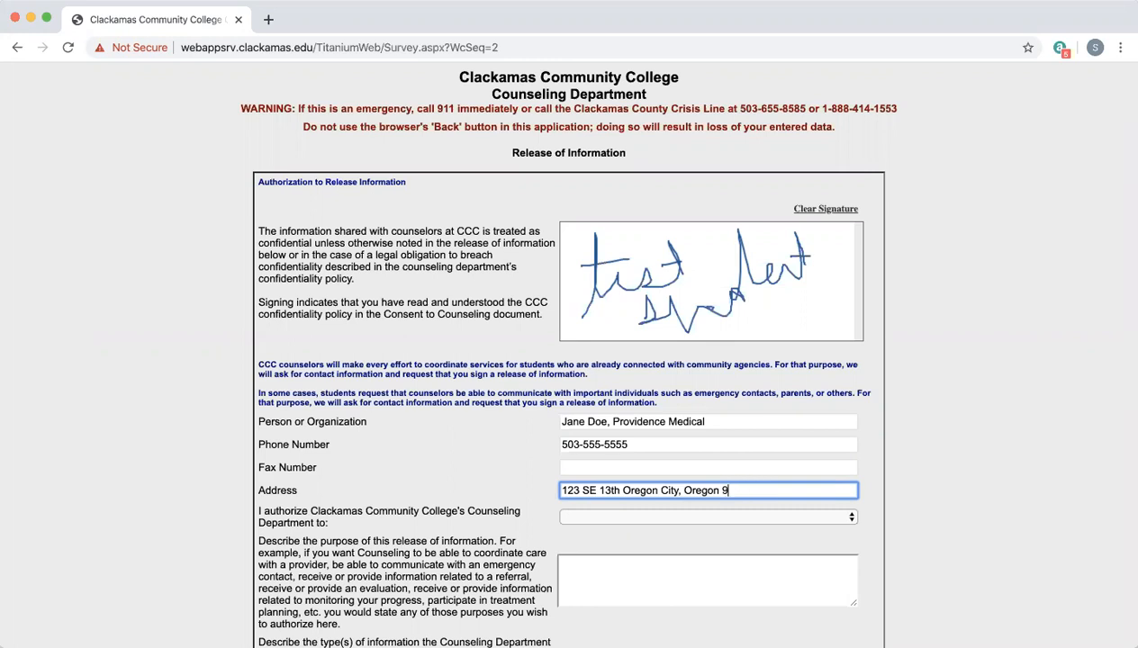
pyautogui.write('7045')
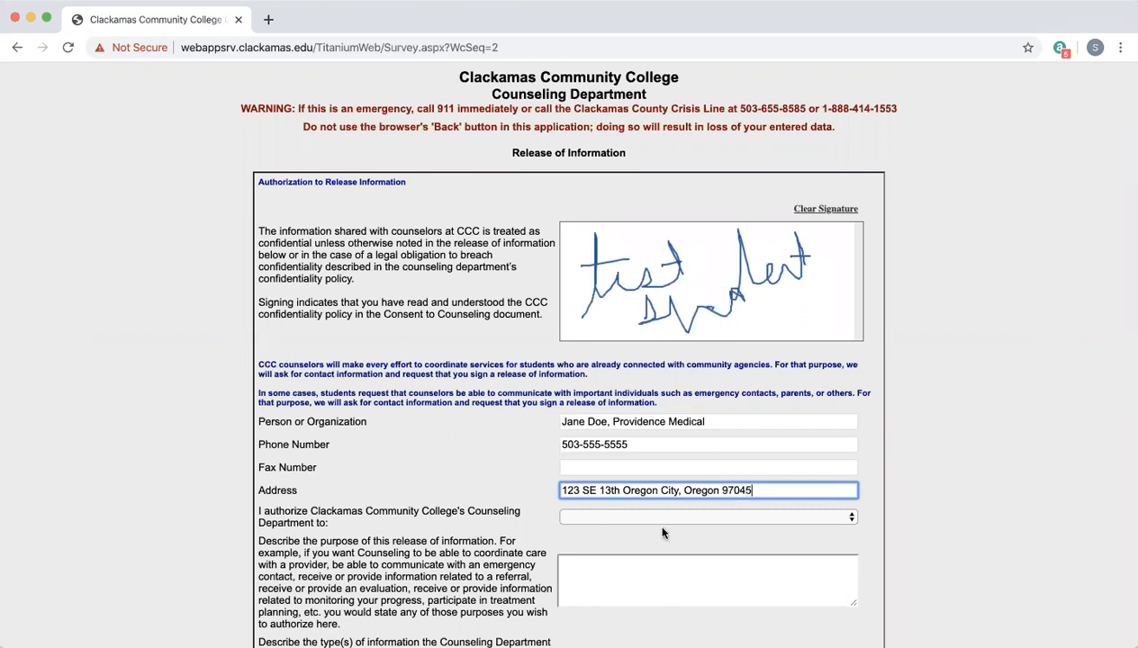
# - Reveal the dropdown choices for what the Counseling Department is authorized to do
pyautogui.scroll(-3)
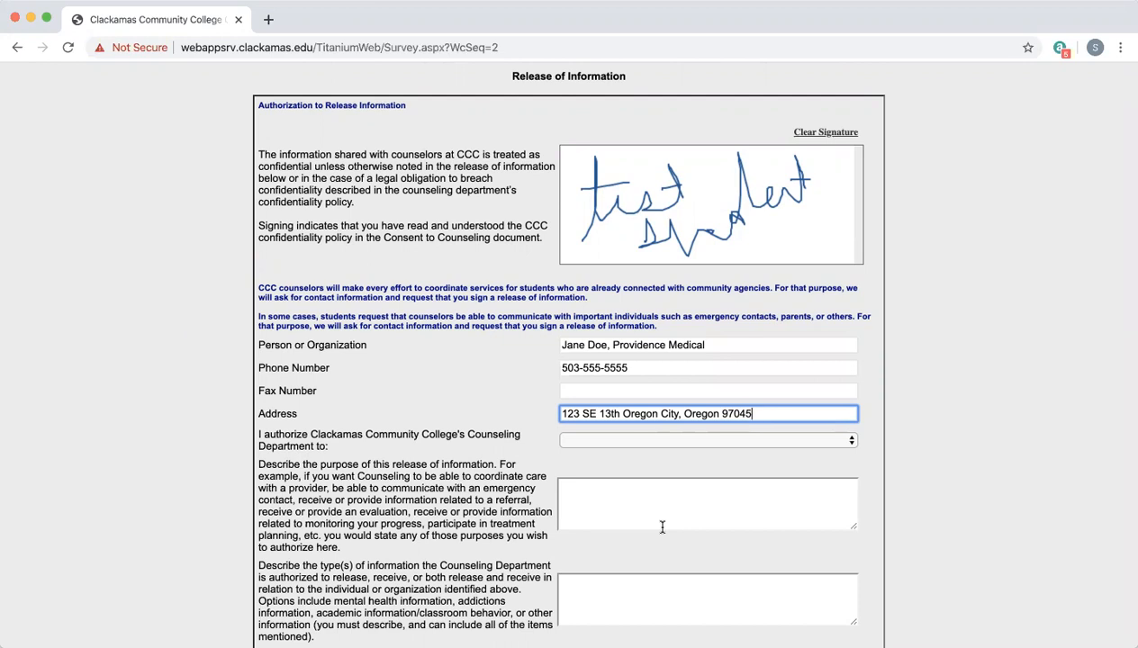
pyautogui.click(706, 440)
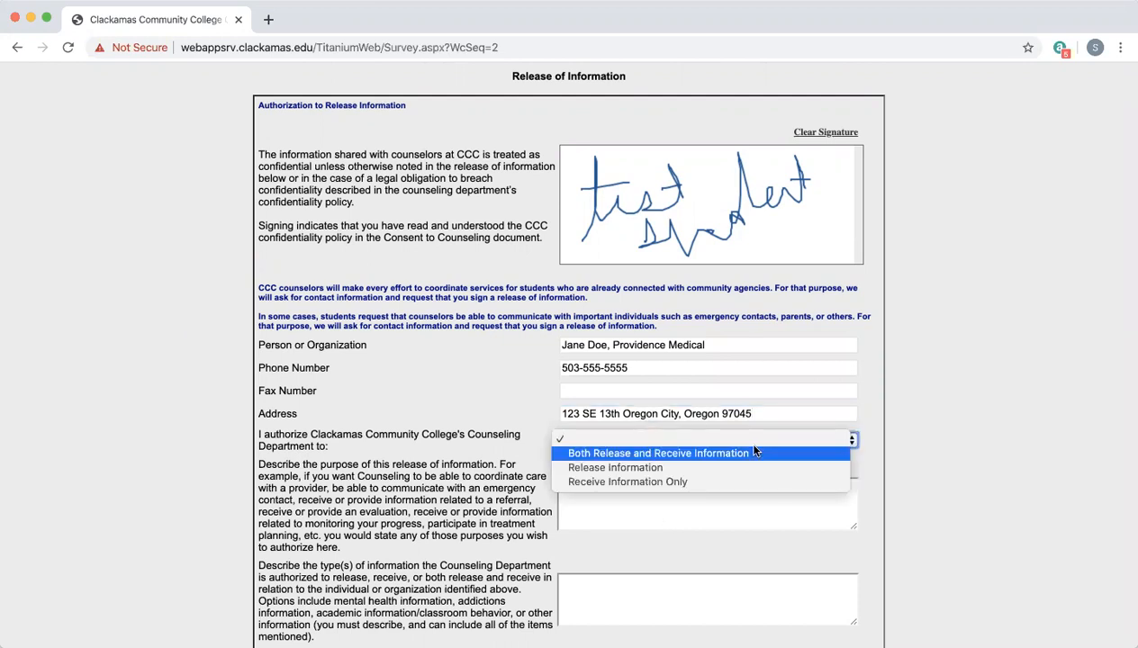
pyautogui.moveTo(738, 483)
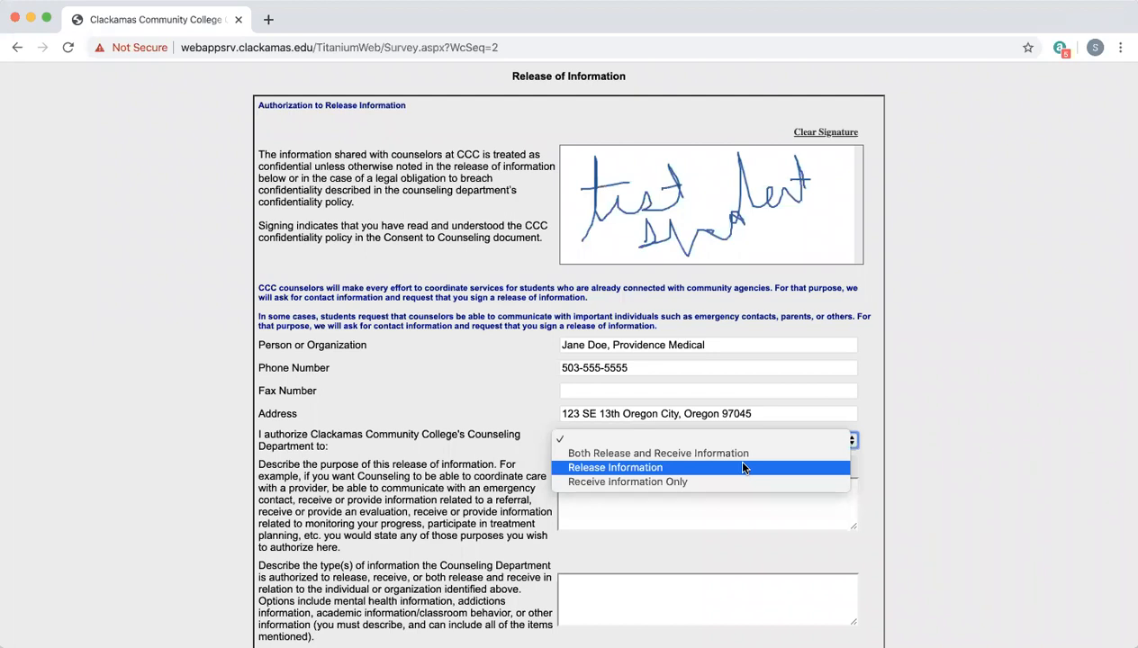
pyautogui.moveTo(738, 481)
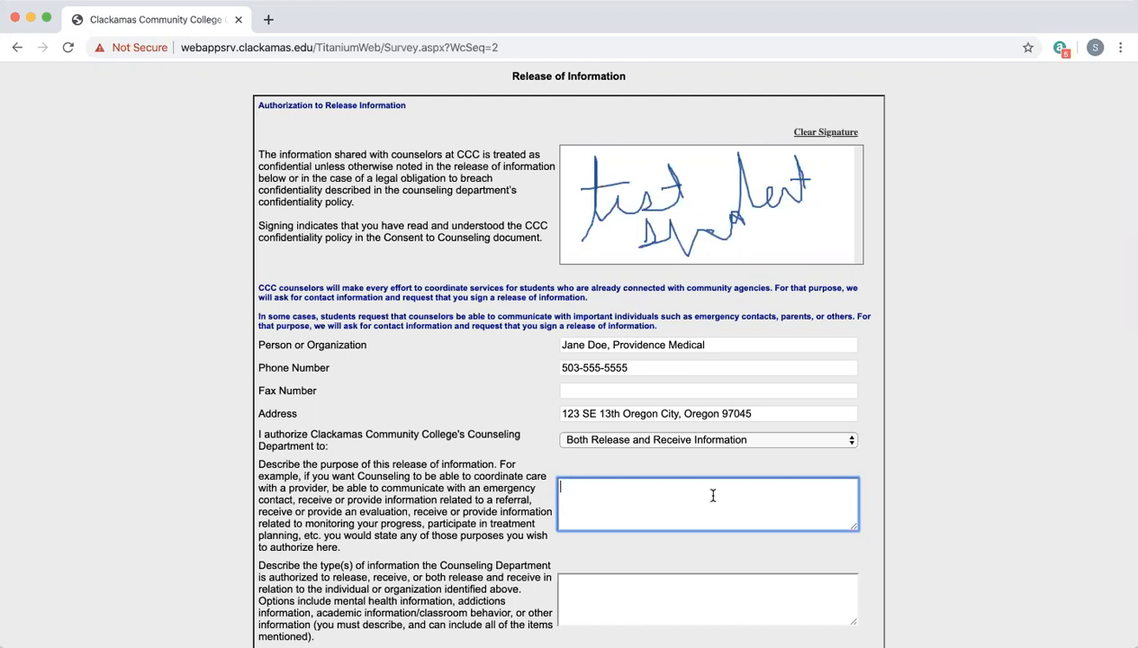
# - State the release's purpose as 'Coordinate care'
pyautogui.write('Coordinate')
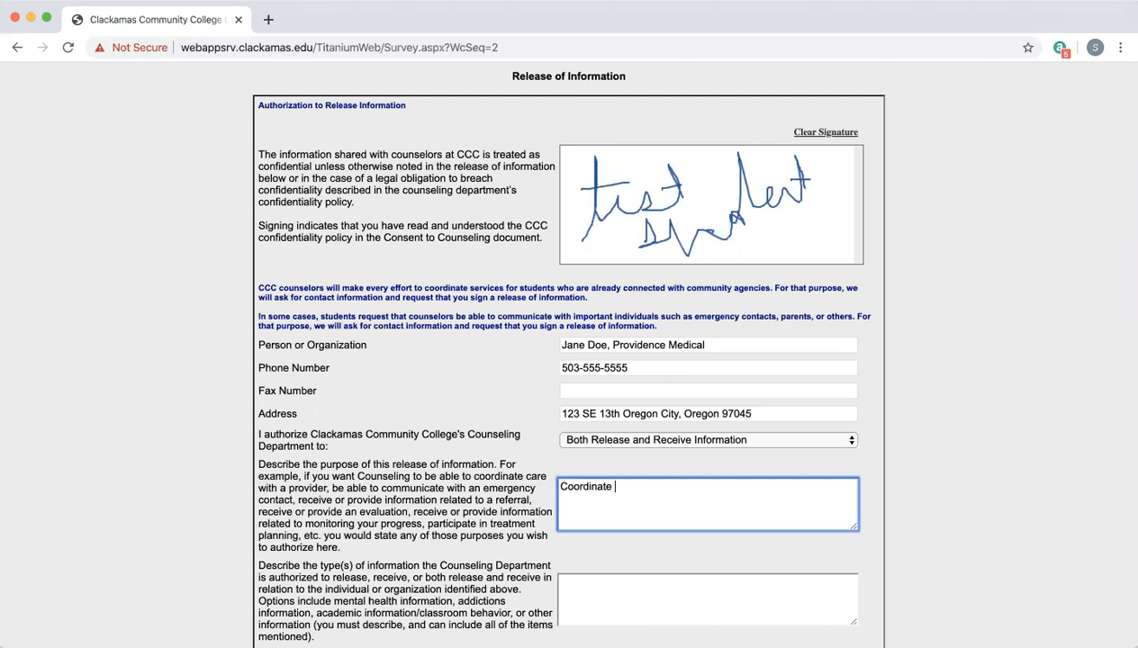
pyautogui.write('care')
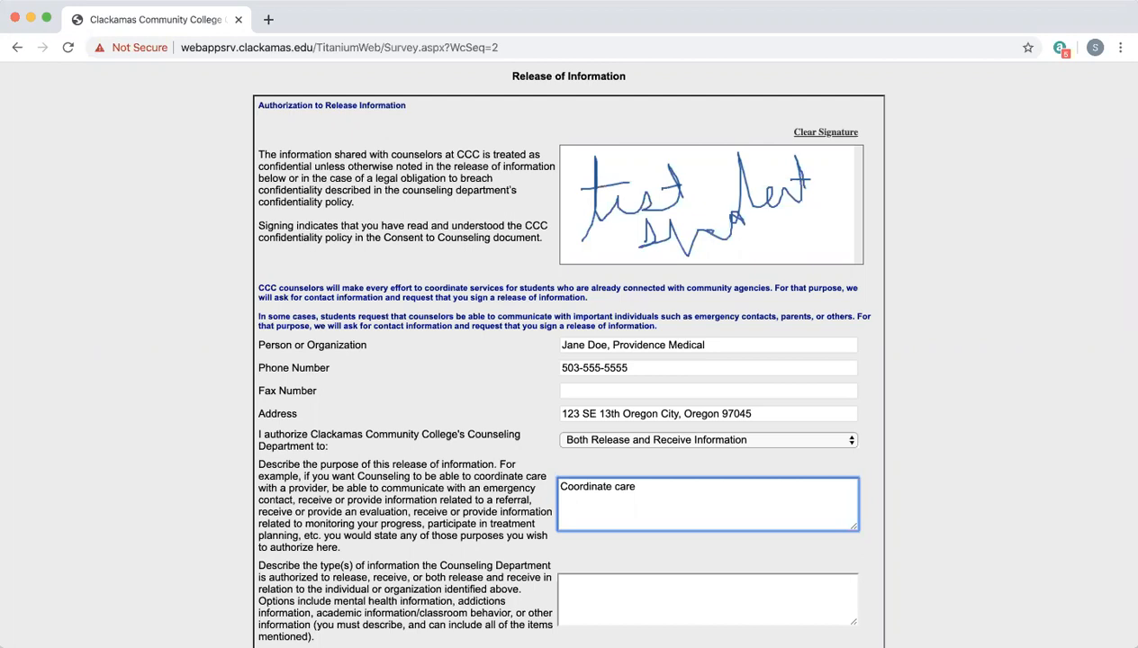
pyautogui.moveTo(594, 461)
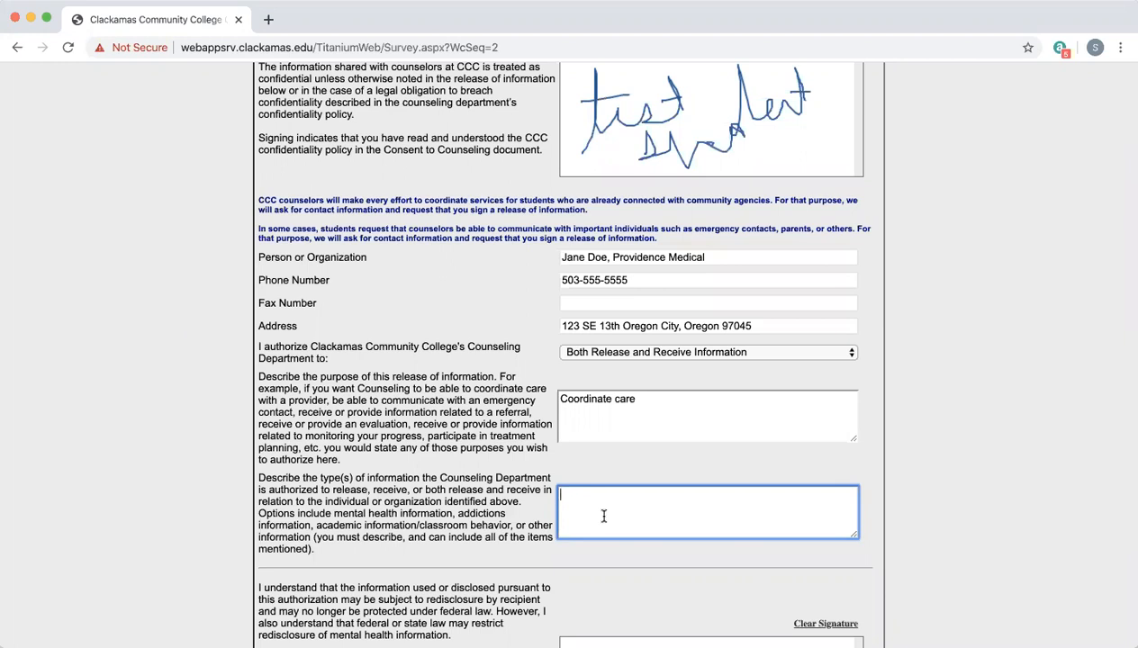
# - List 'Mental Health, addictions, academic and classroom behavior, and medical information.' as the information types
pyautogui.write('Mental Health')
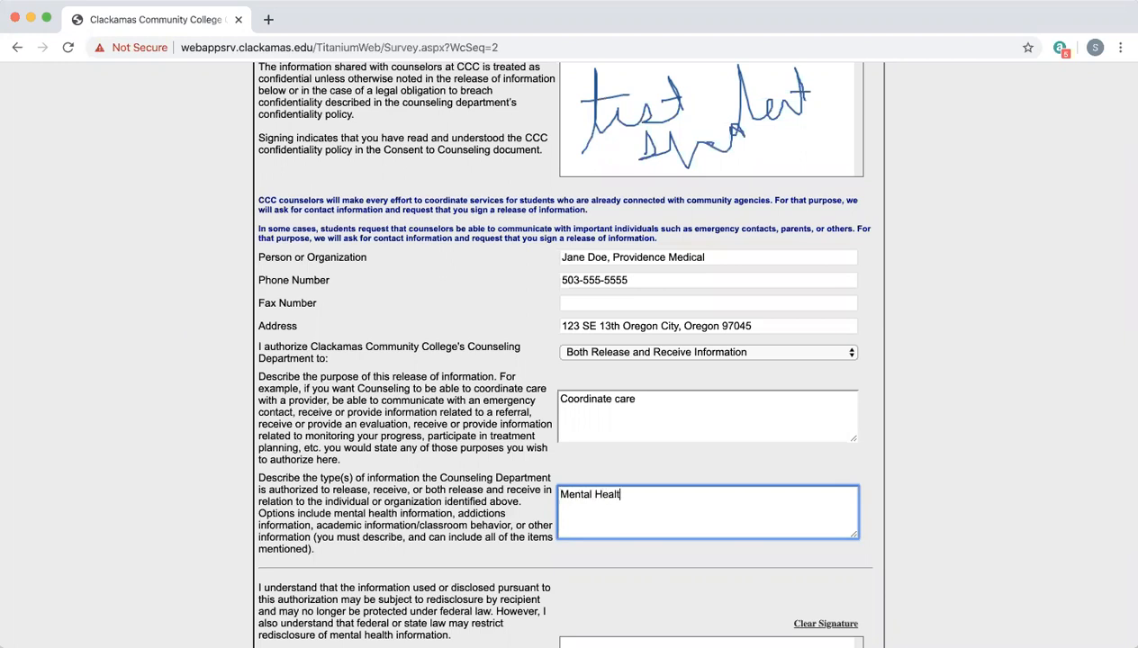
pyautogui.write(', addictions,')
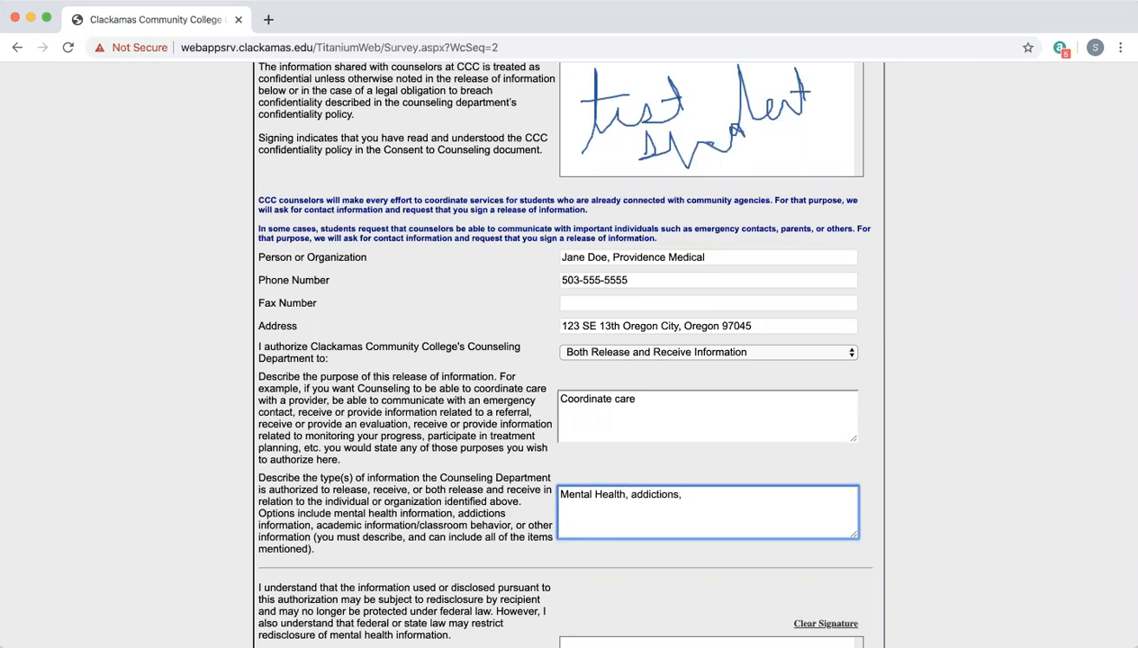
pyautogui.write('aad')
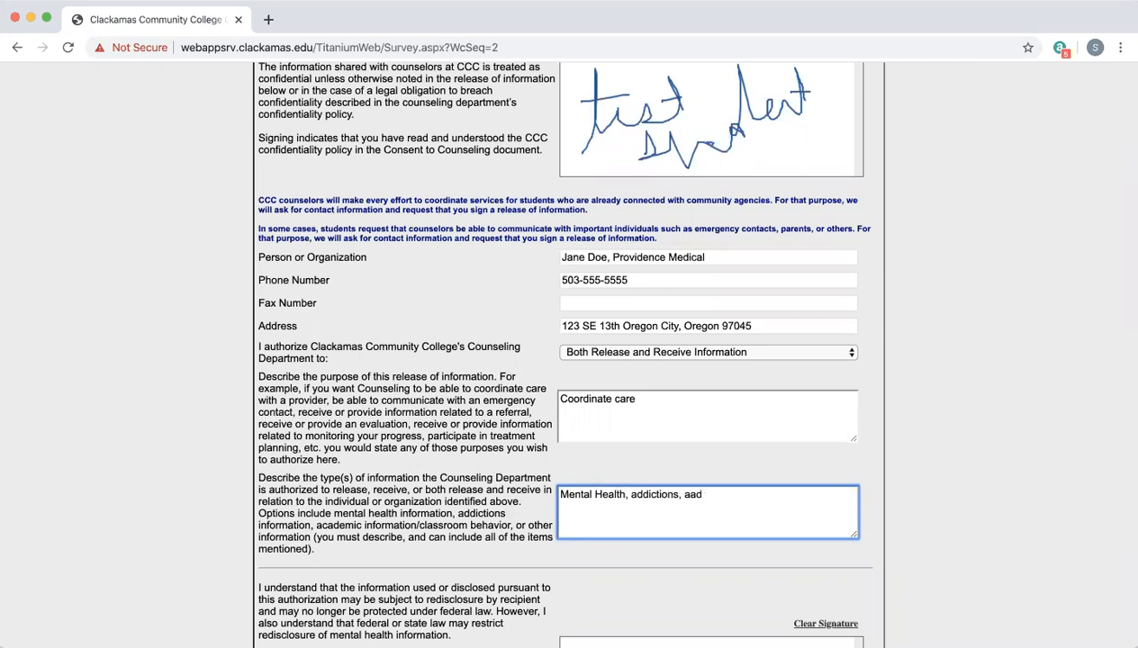
pyautogui.write('academic')
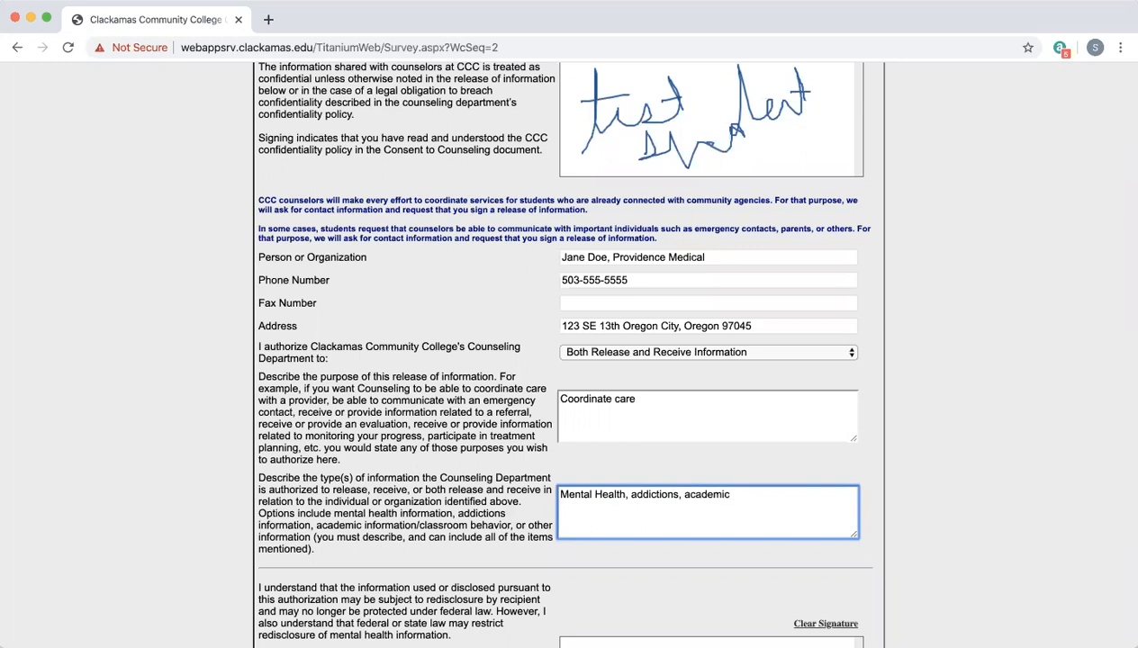
pyautogui.write('and clas')
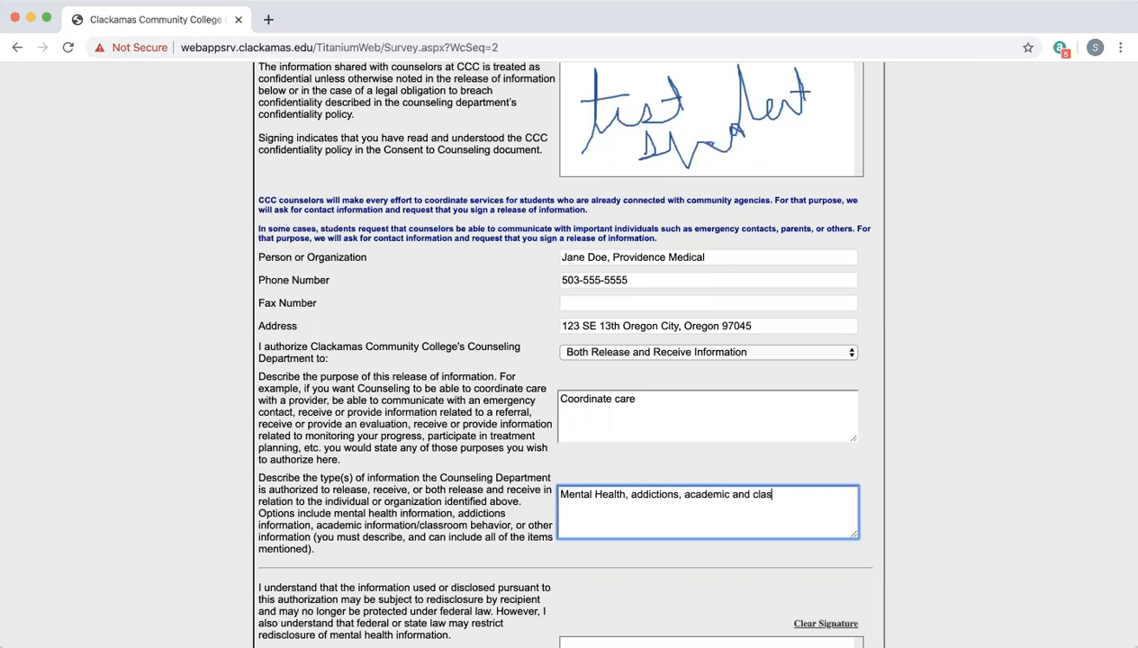
pyautogui.write('sroom behaviora')
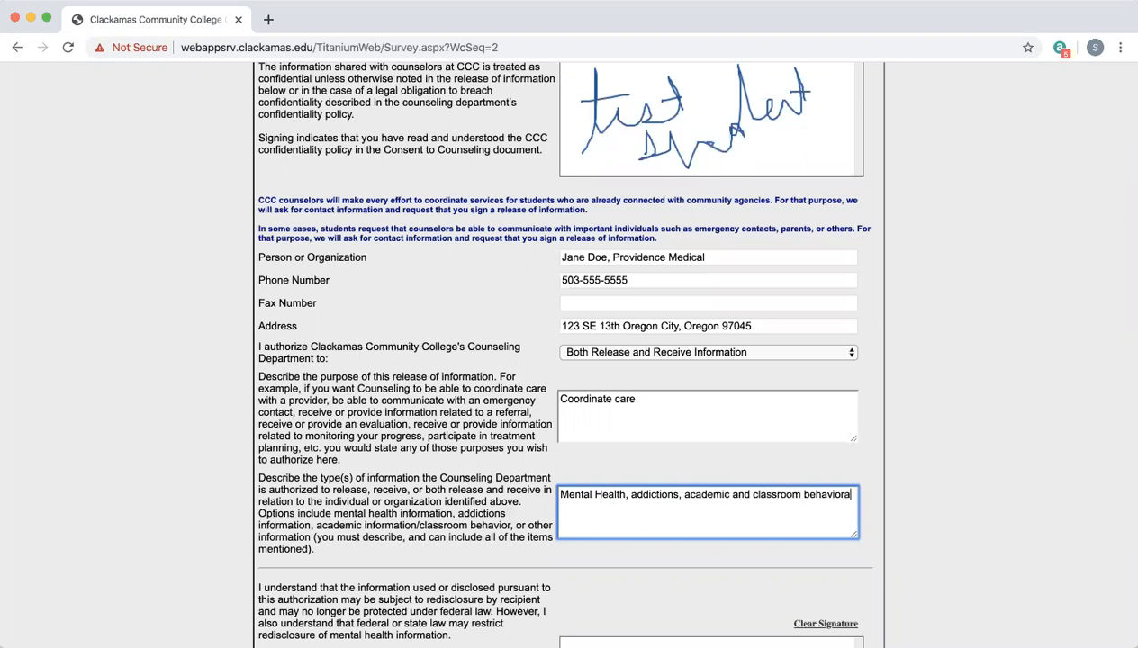
pyautogui.write(', and medical')
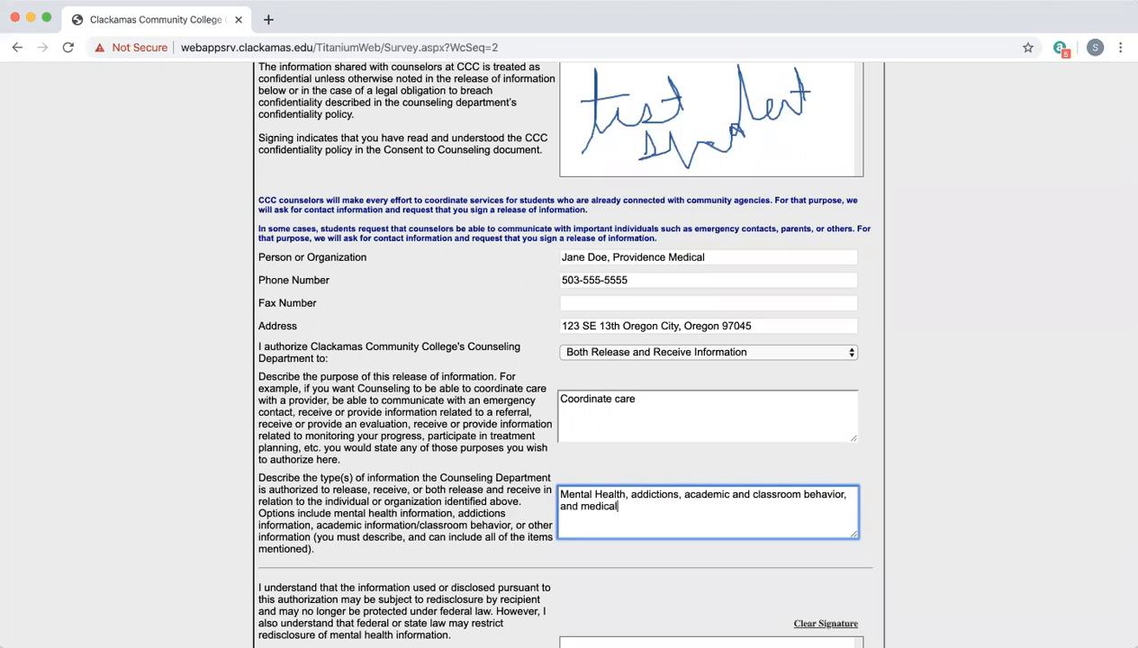
pyautogui.write('information.')
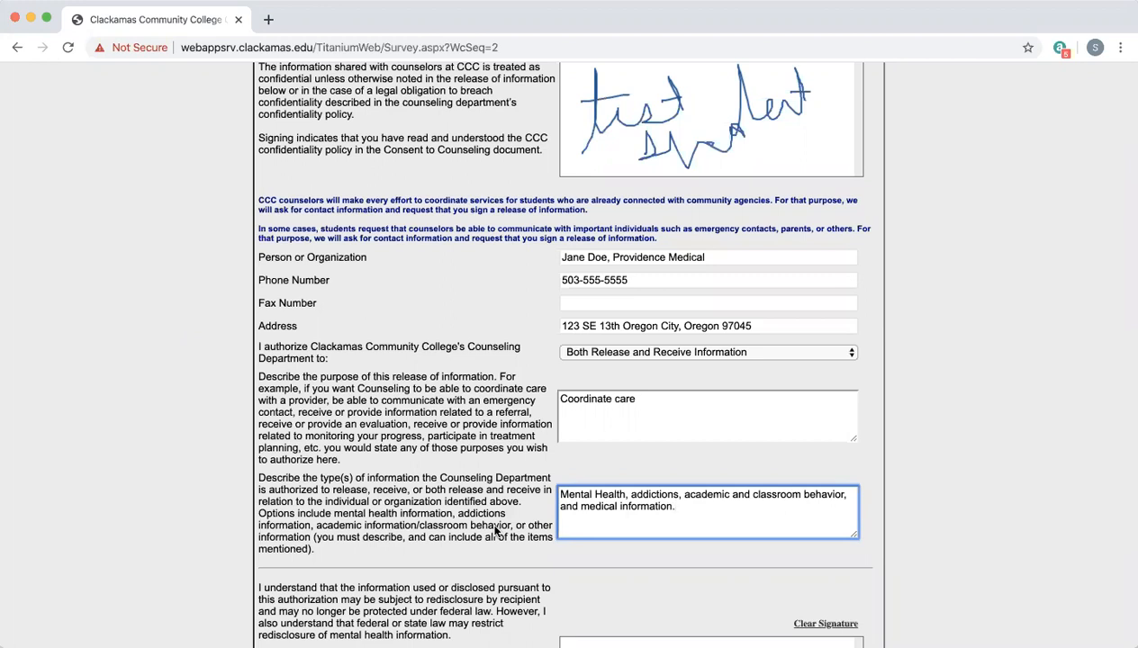
pyautogui.scroll(-3)
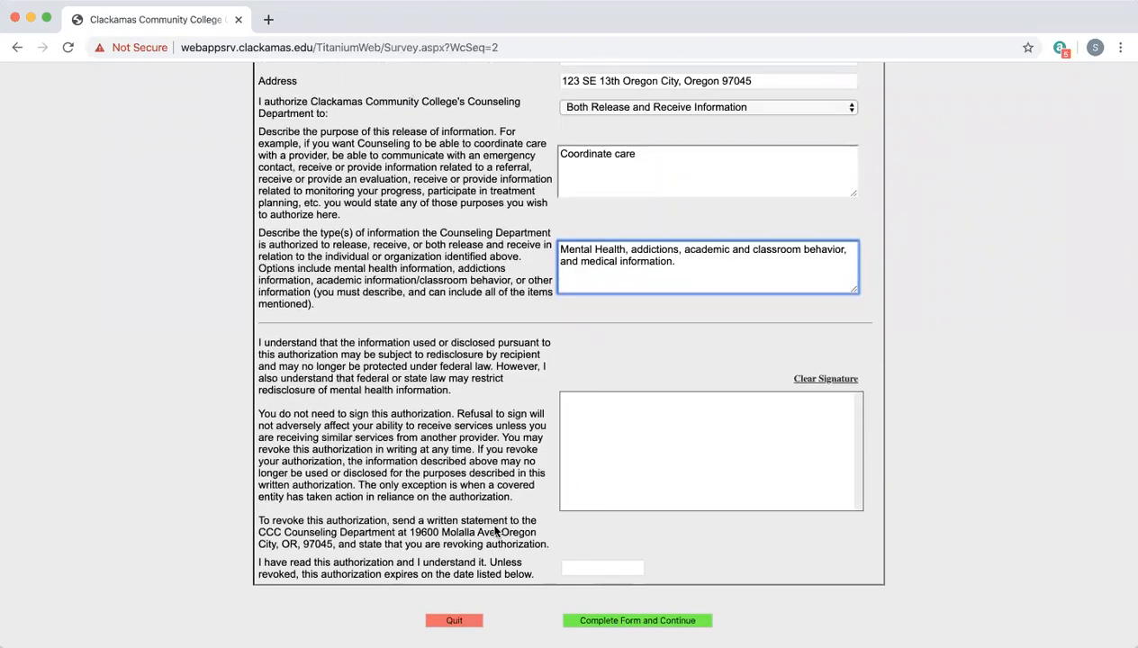
pyautogui.click(604, 465)
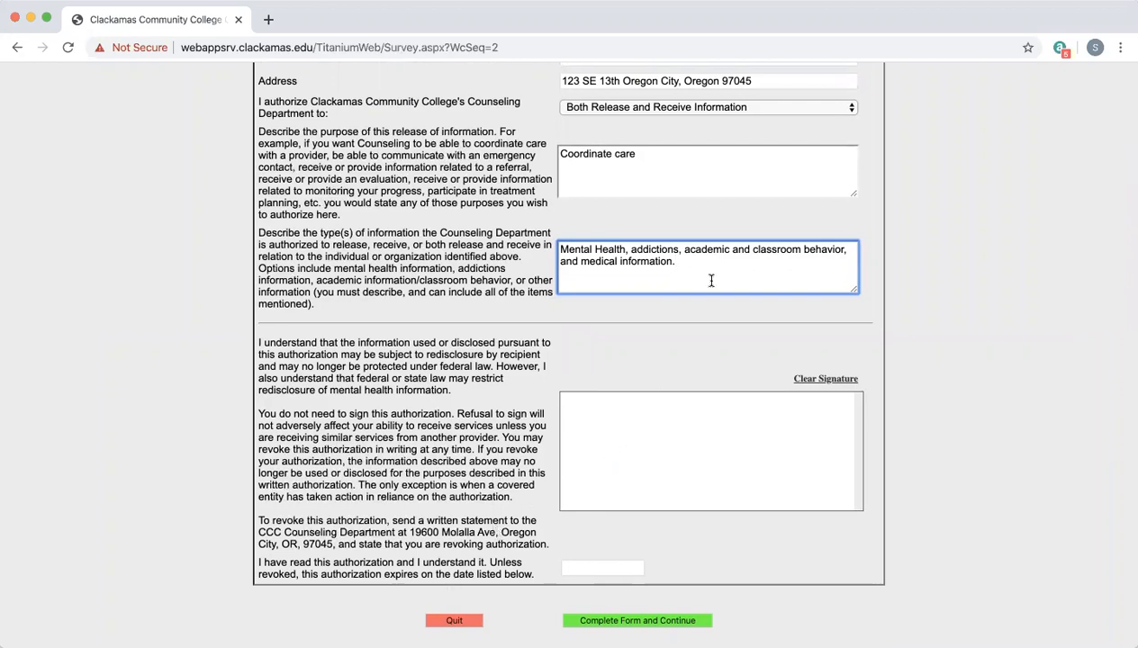
# - Rewrite the information types as 'Mental health and medical diagnoses only'
pyautogui.click(605, 497)
pyautogui.write('Mental h')
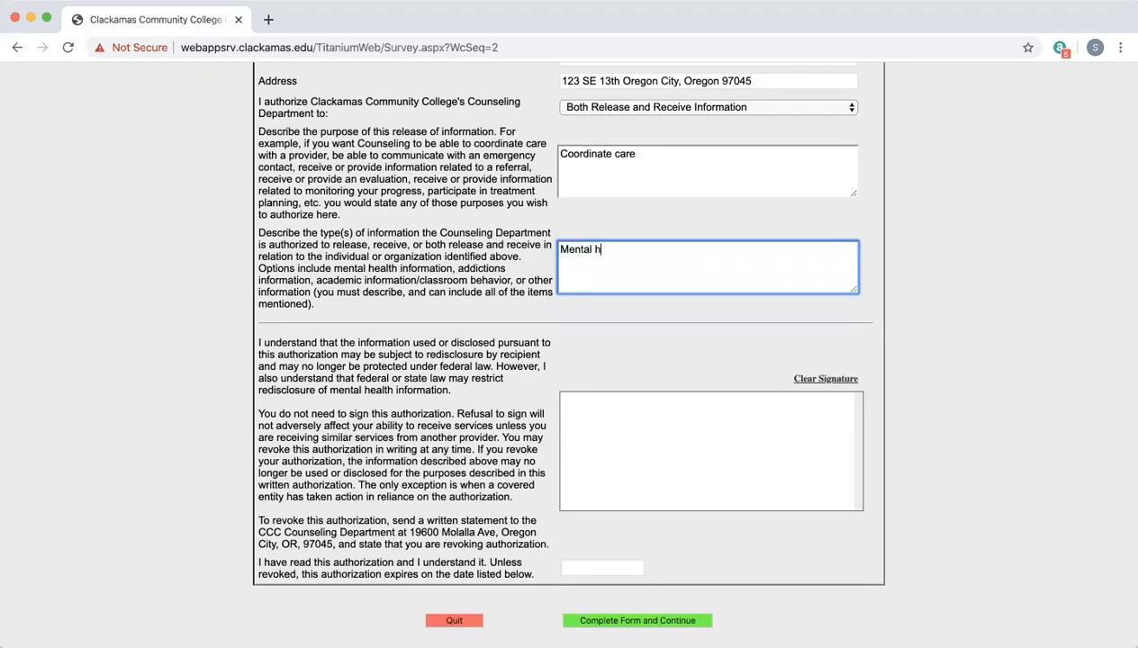
pyautogui.write('ealth and medical di')
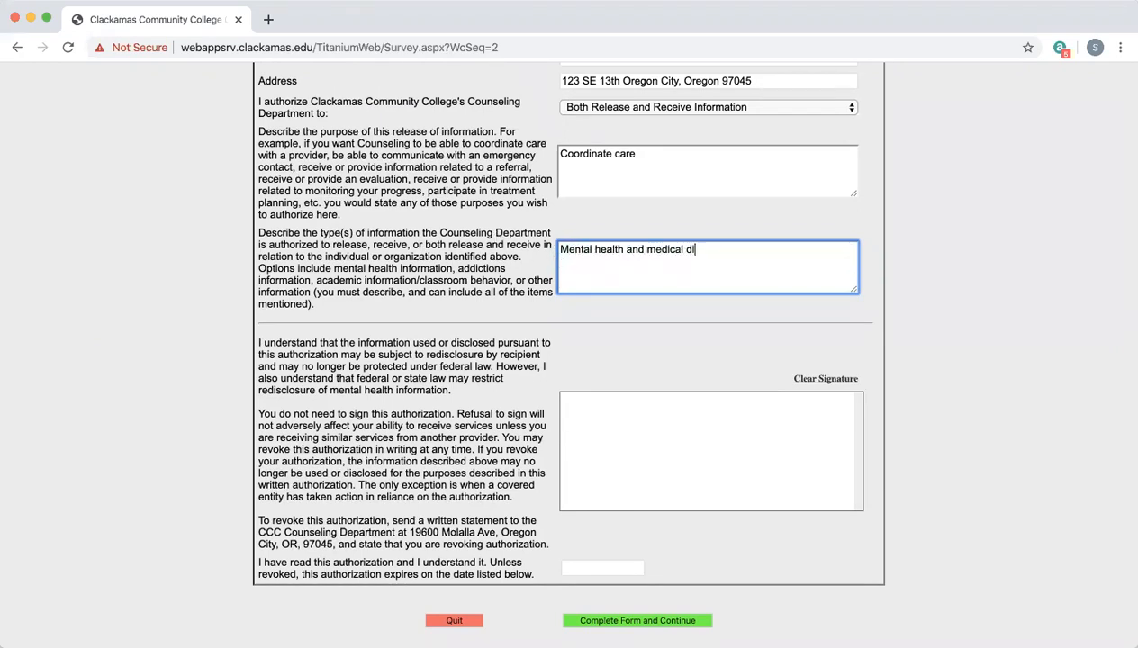
pyautogui.write('agnoses')
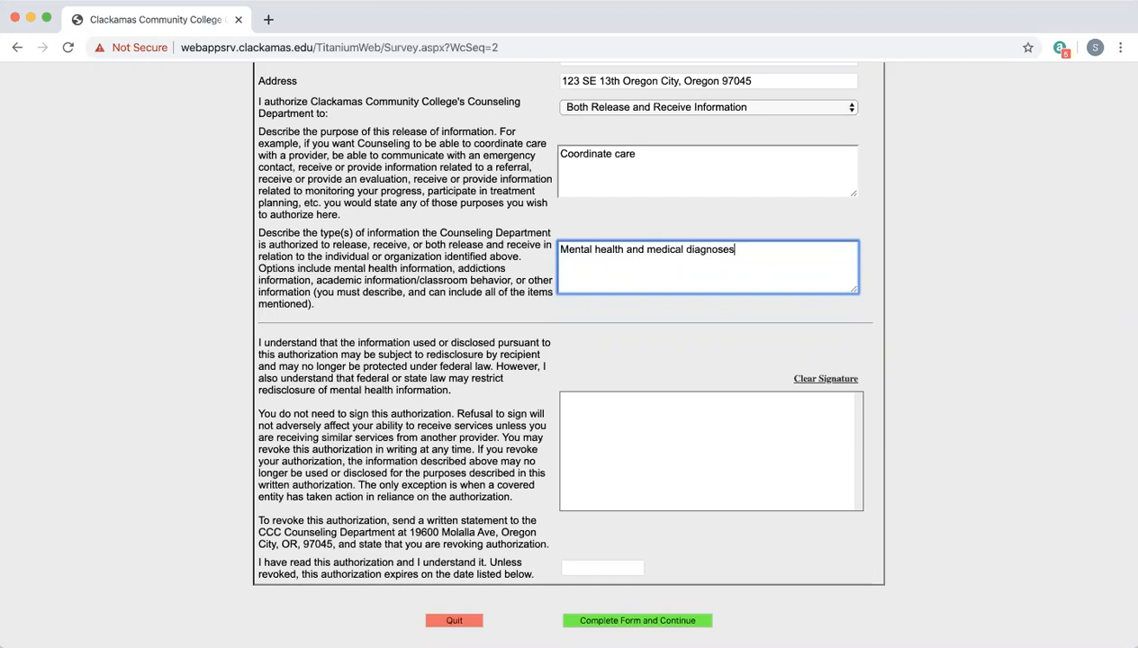
pyautogui.write('only')
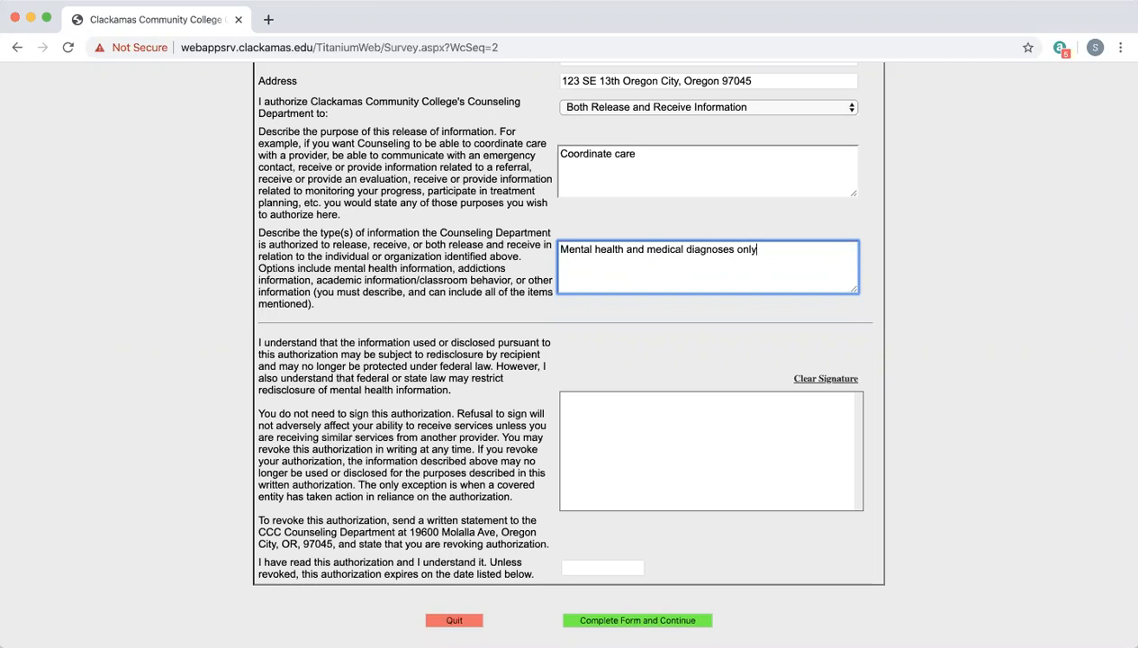
pyautogui.click(579, 469)
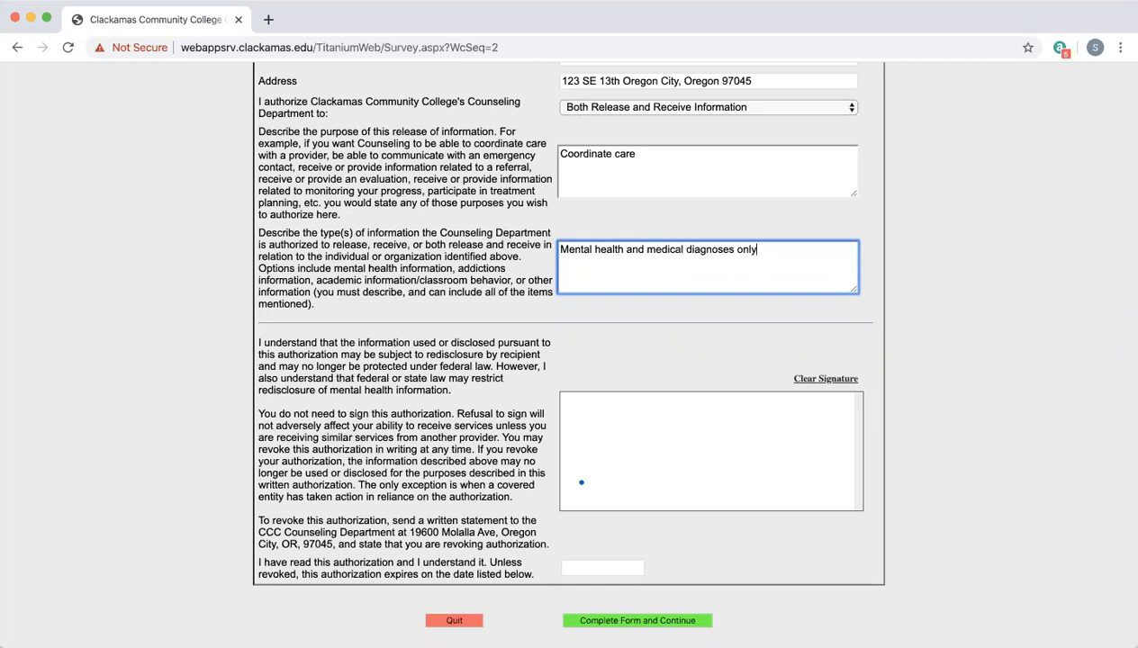
# - Handwrite a second signature on the lower authorization section and move to its date field
pyautogui.moveTo(582, 482); pyautogui.dragTo(652, 441)
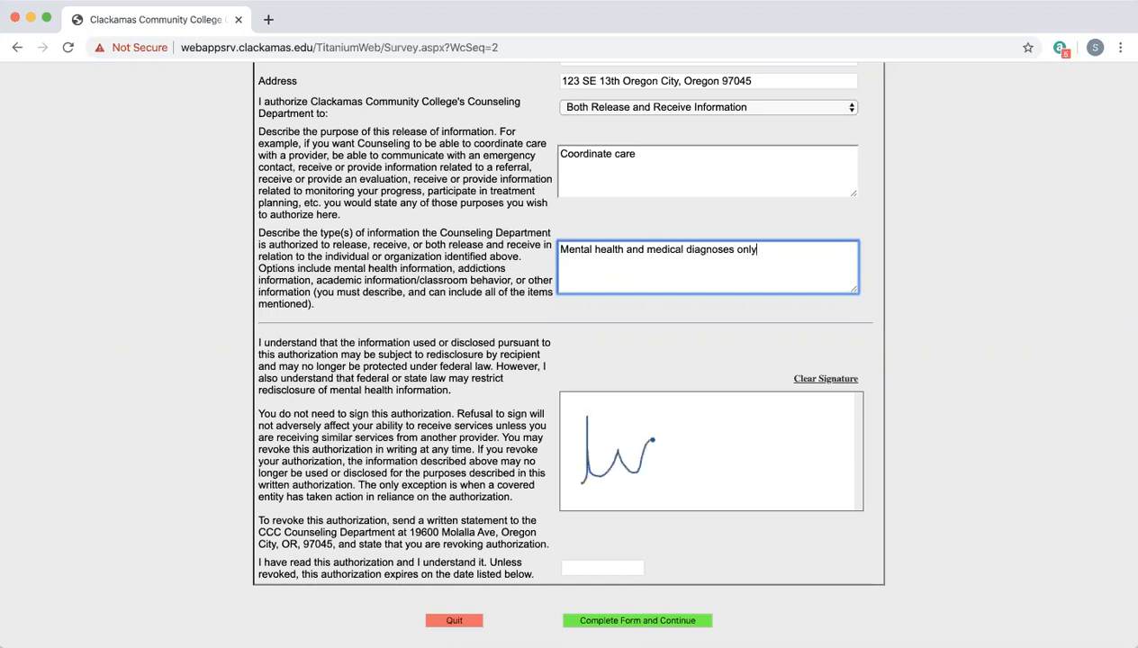
pyautogui.moveTo(630, 442); pyautogui.dragTo(792, 472)
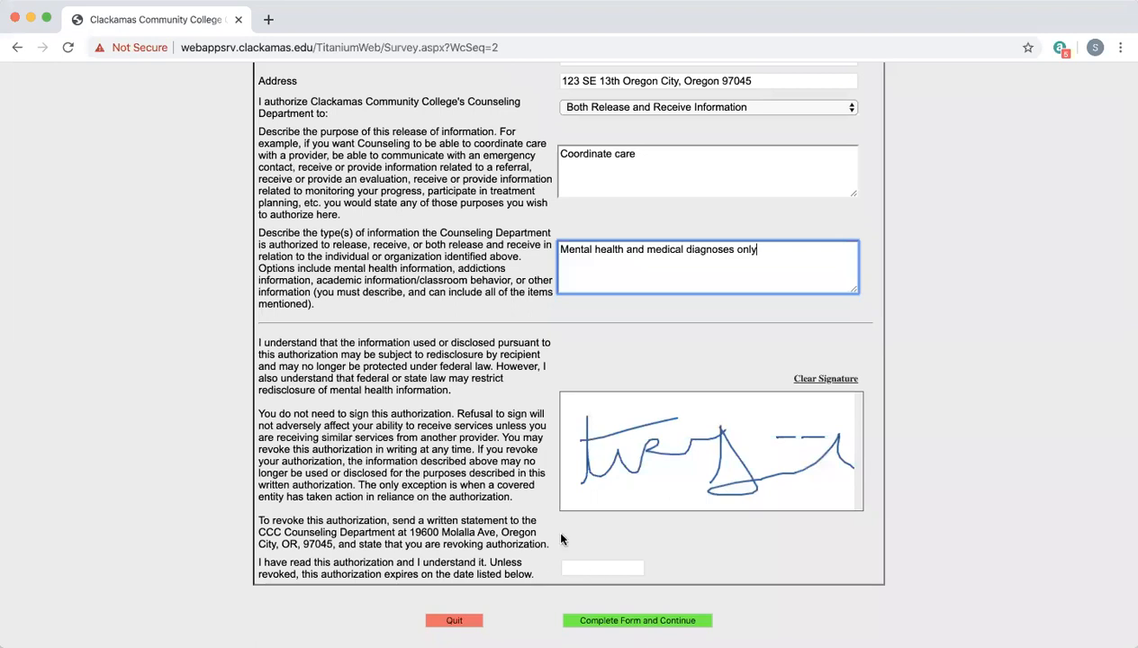
pyautogui.click(602, 567)
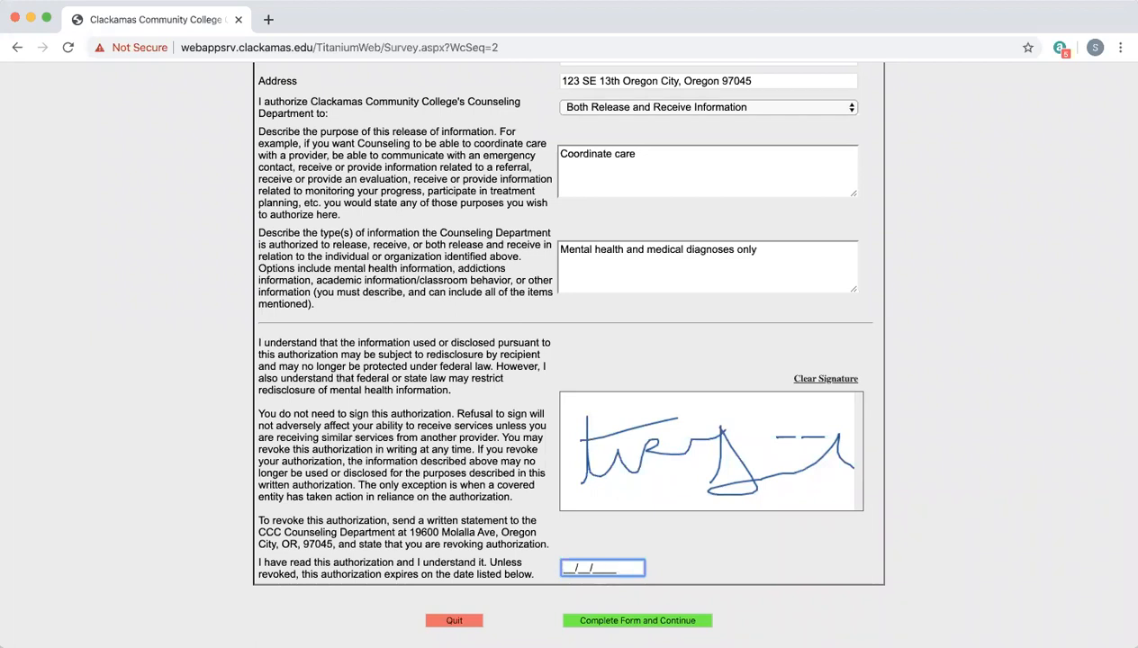
# - Enter the expiration date, correcting an earlier 2020 entry to 04/03/2021
pyautogui.write('04')
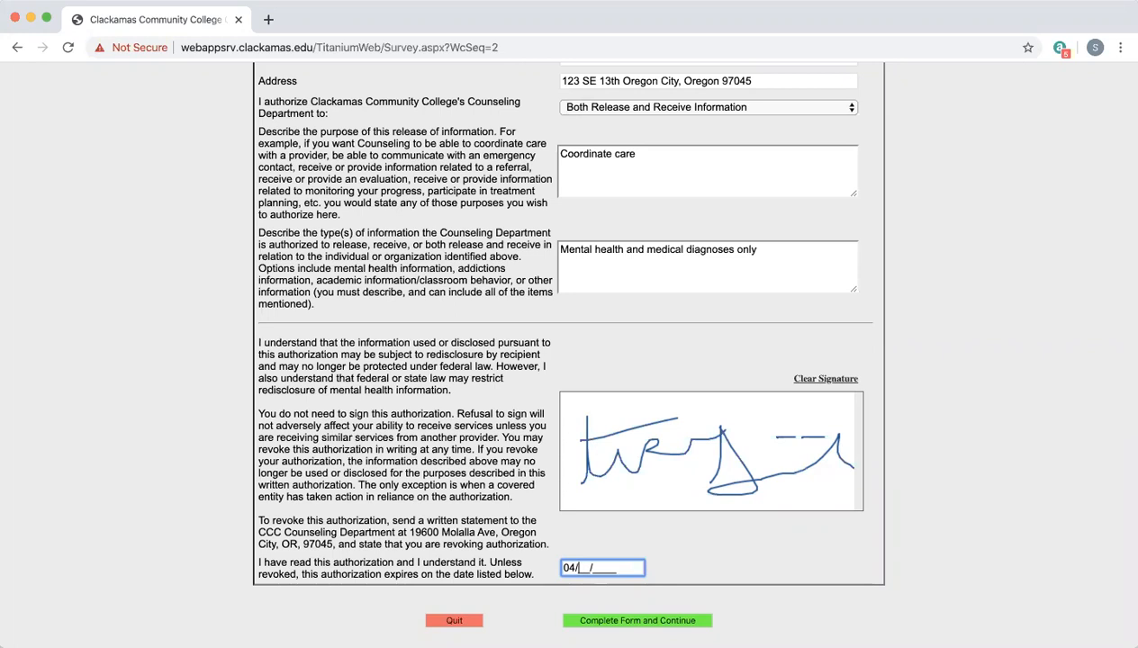
pyautogui.write('2')
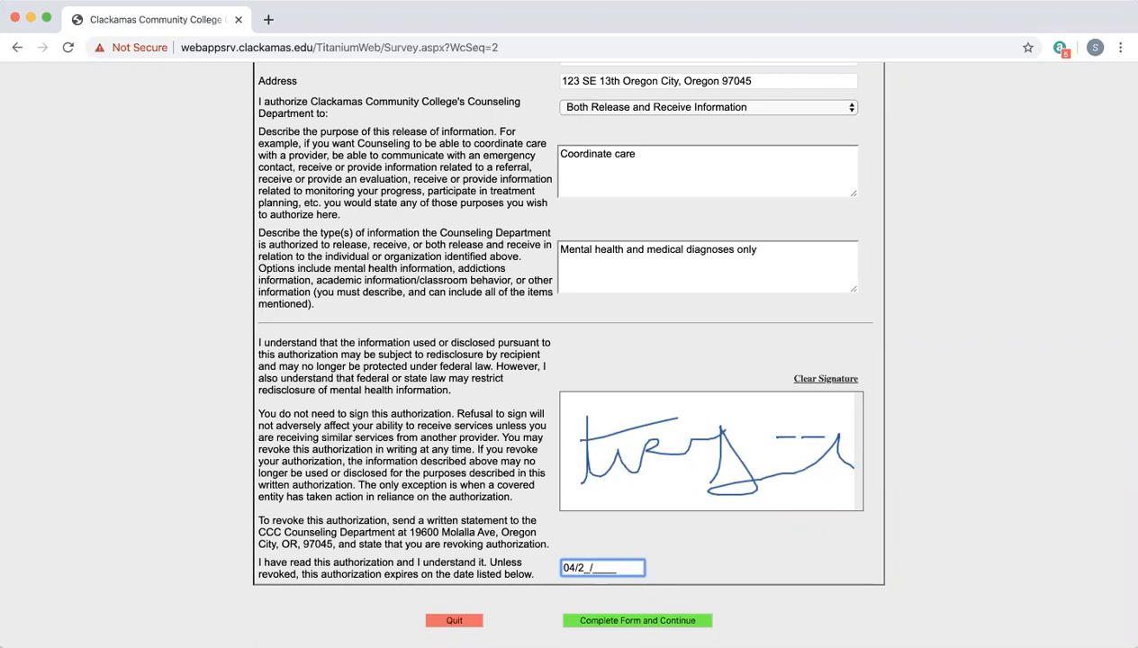
pyautogui.write('8')
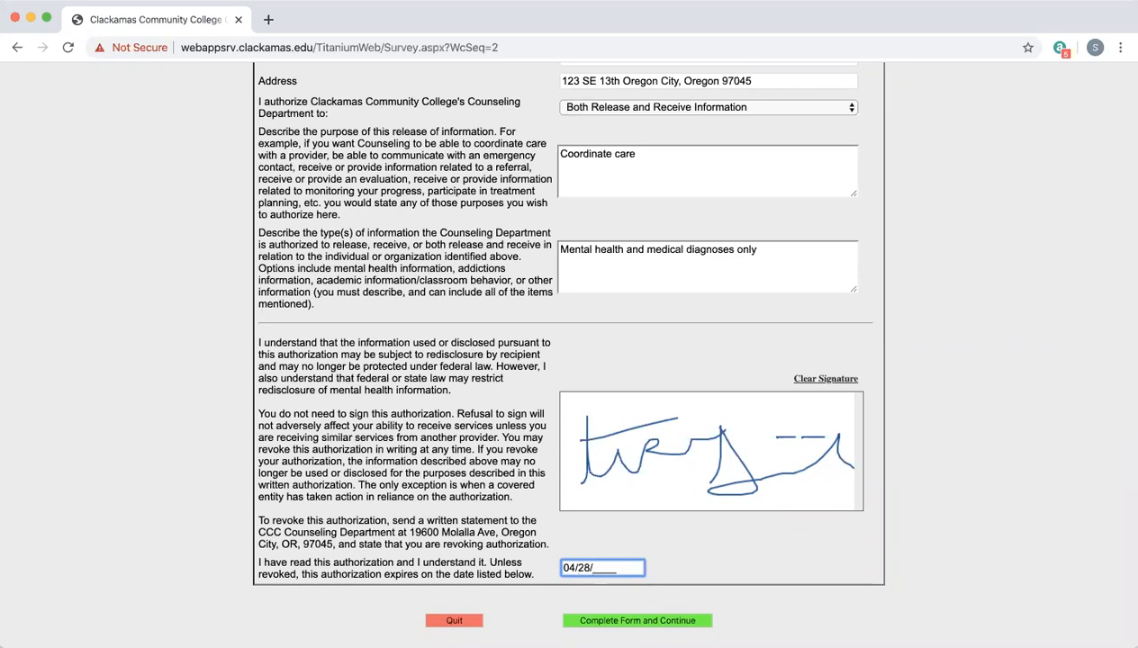
pyautogui.write('2020')
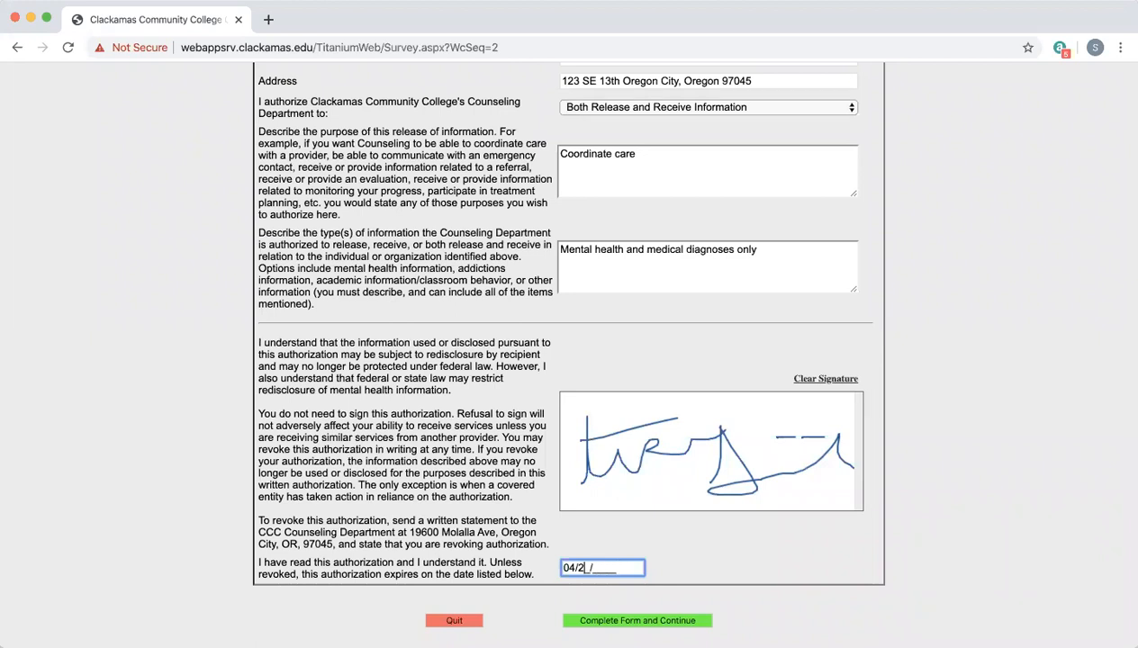
pyautogui.write('03/')
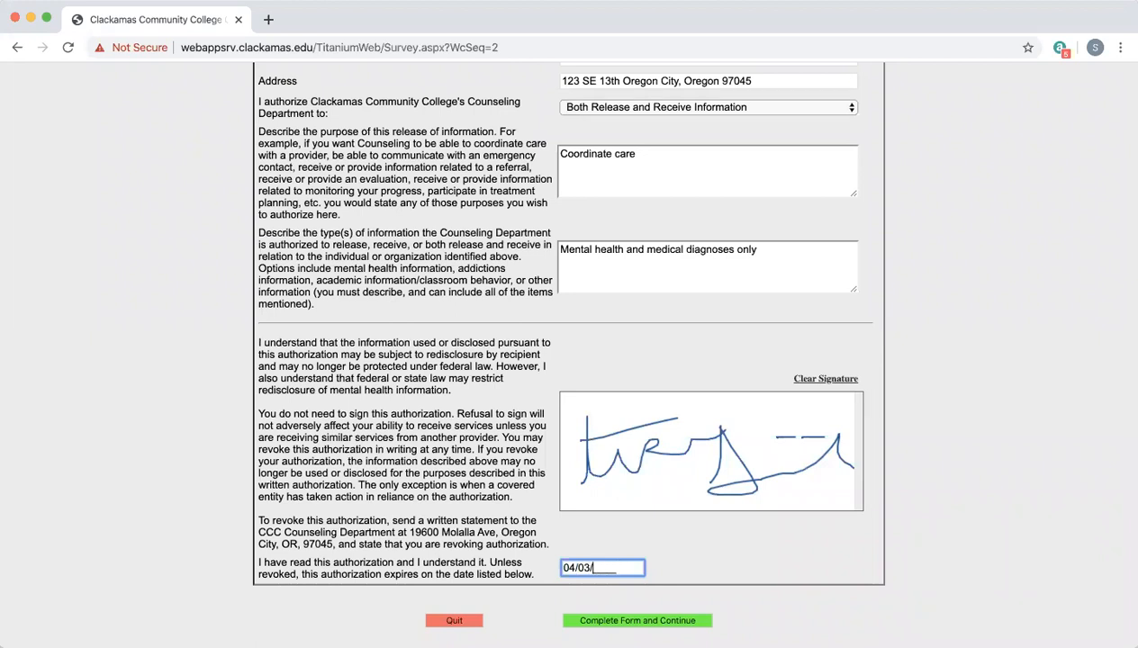
pyautogui.write('2021')
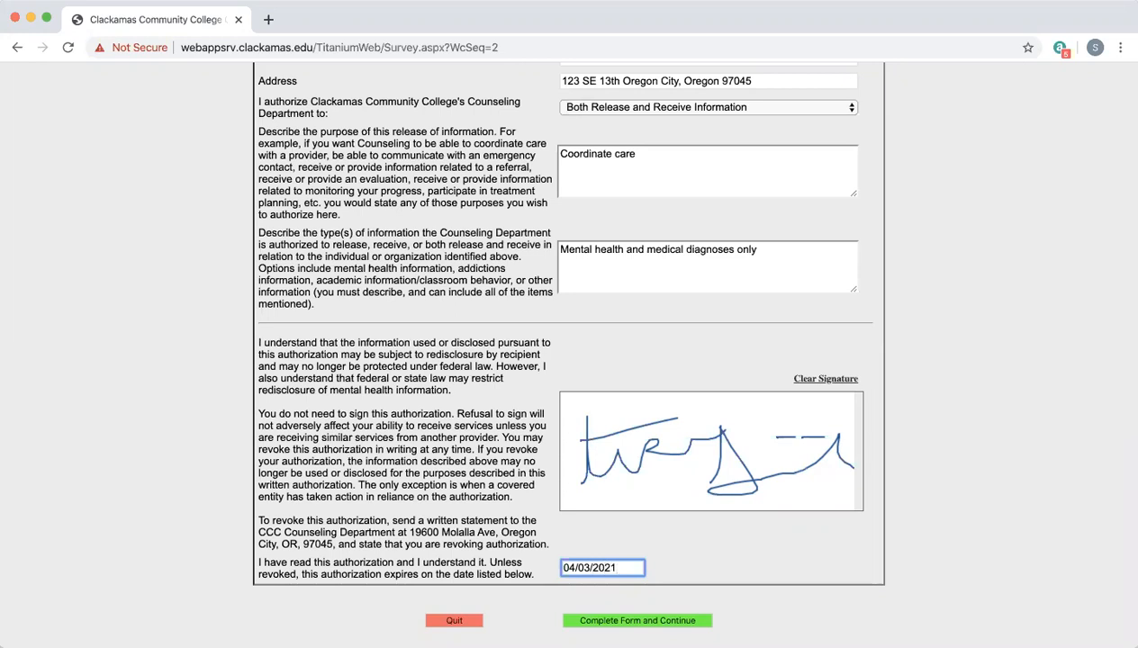
pyautogui.click(676, 504)
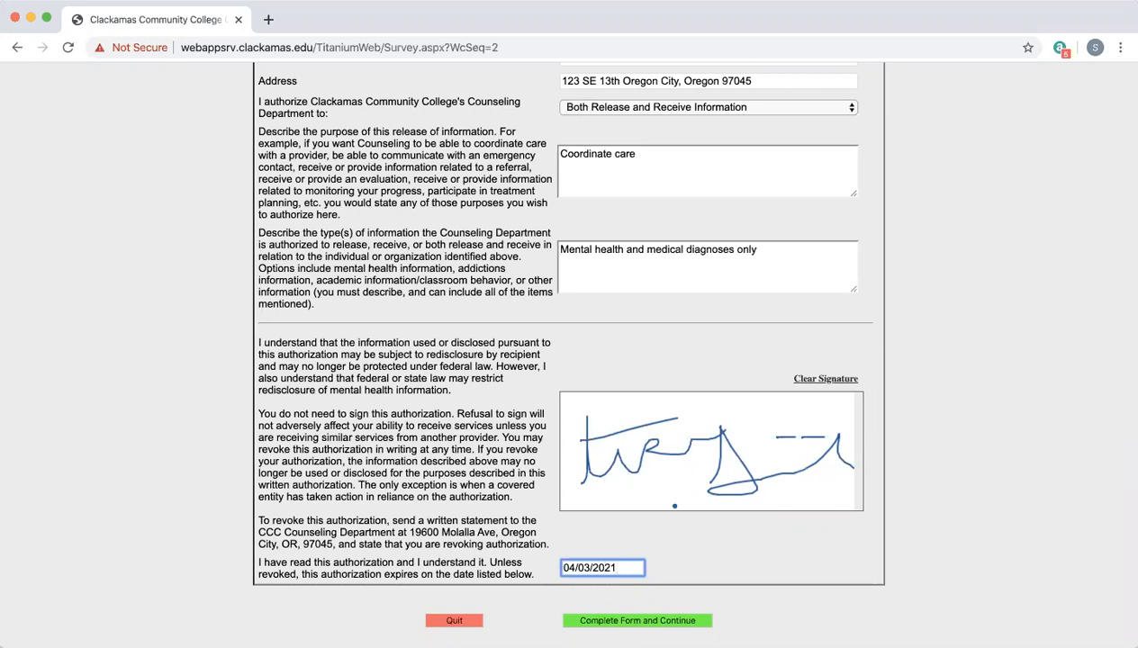
pyautogui.moveTo(629, 620)
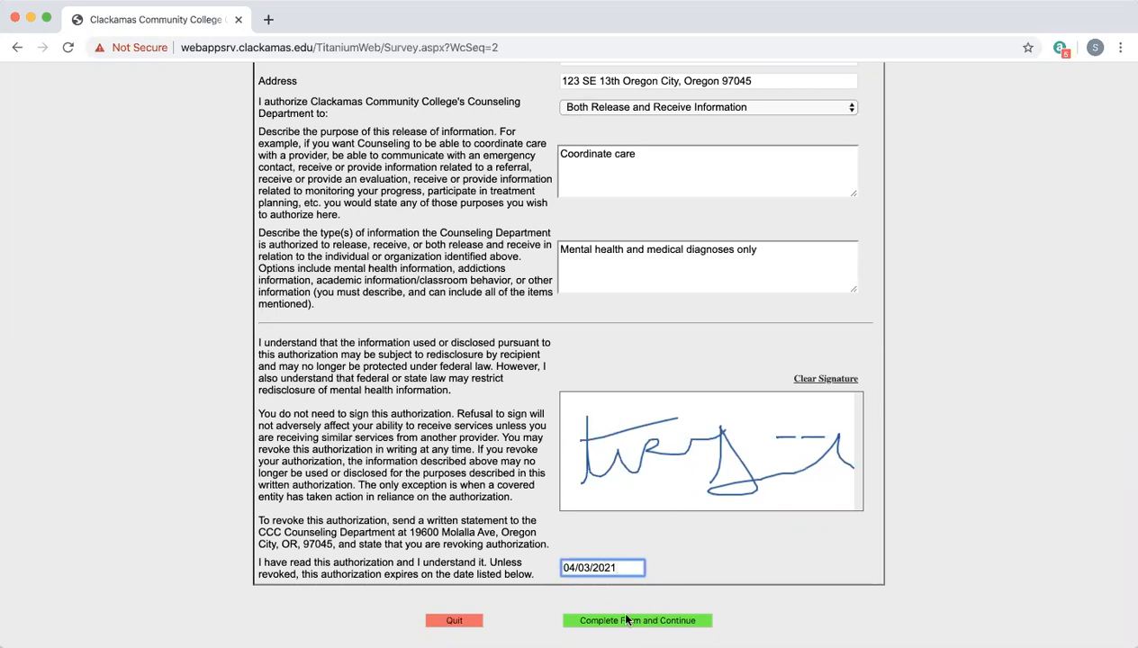
# - Submit the Release of Information form via 'Complete Form and Continue' and reach the Thank You page
pyautogui.click(638, 620)
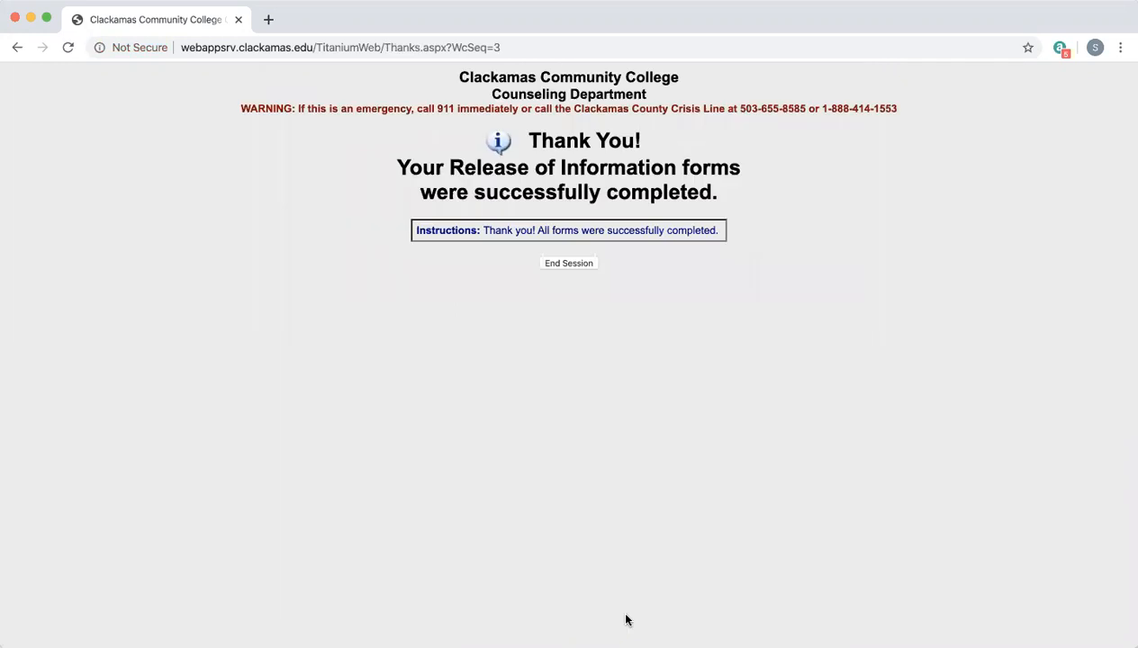
pyautogui.moveTo(613, 7)
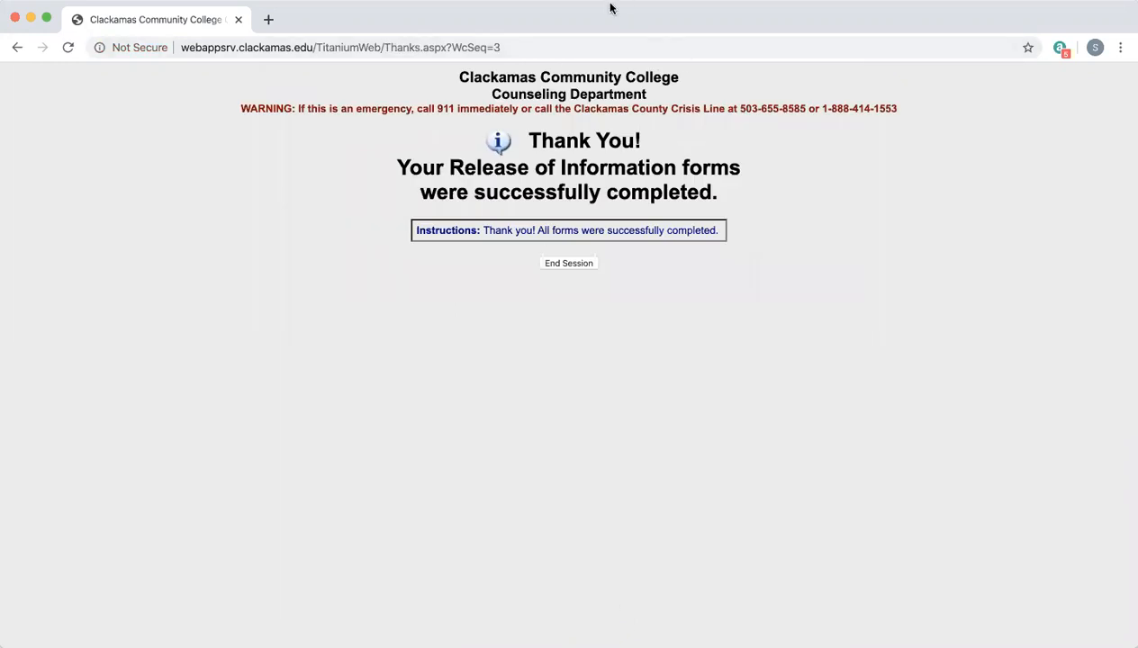
pyautogui.moveTo(778, 284)
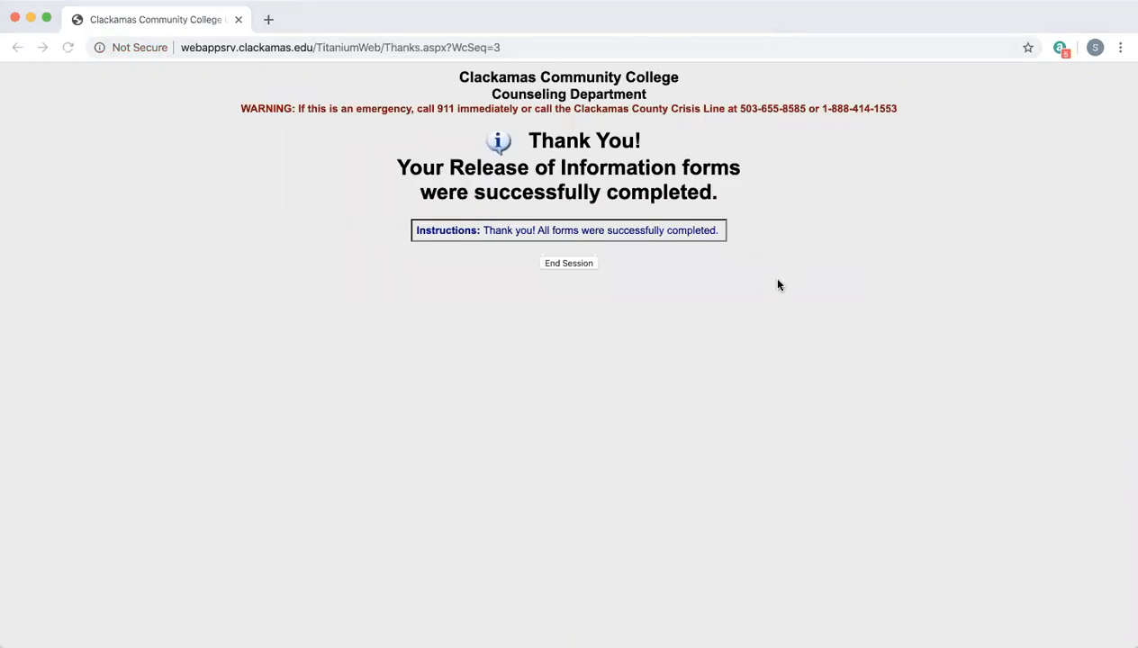
pyautogui.moveTo(814, 128)
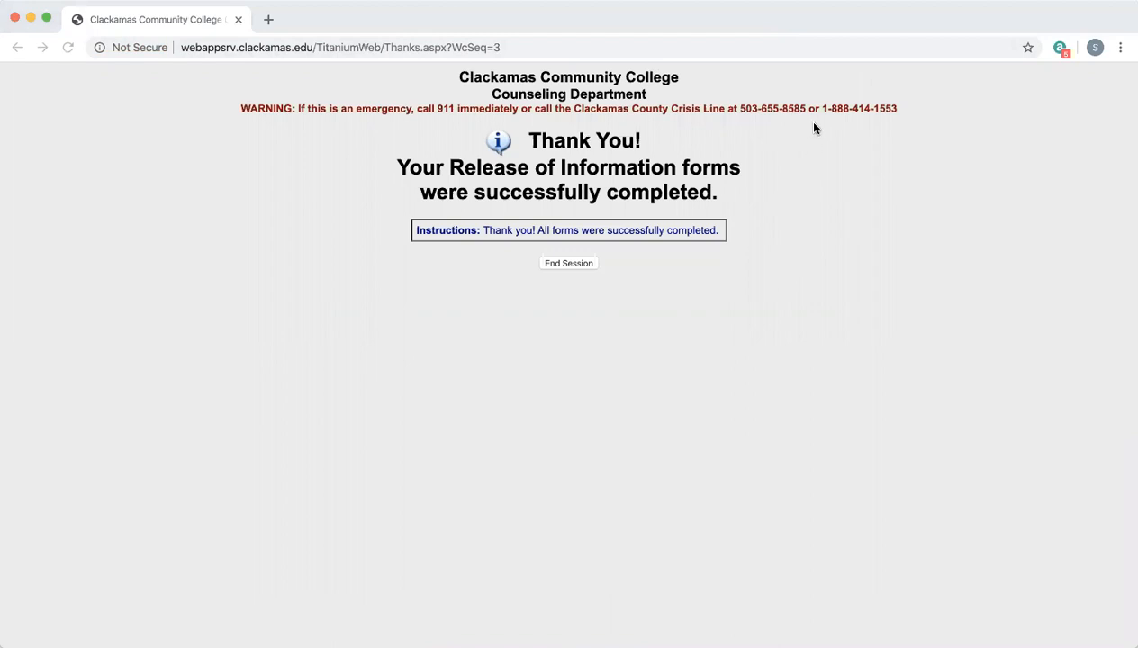